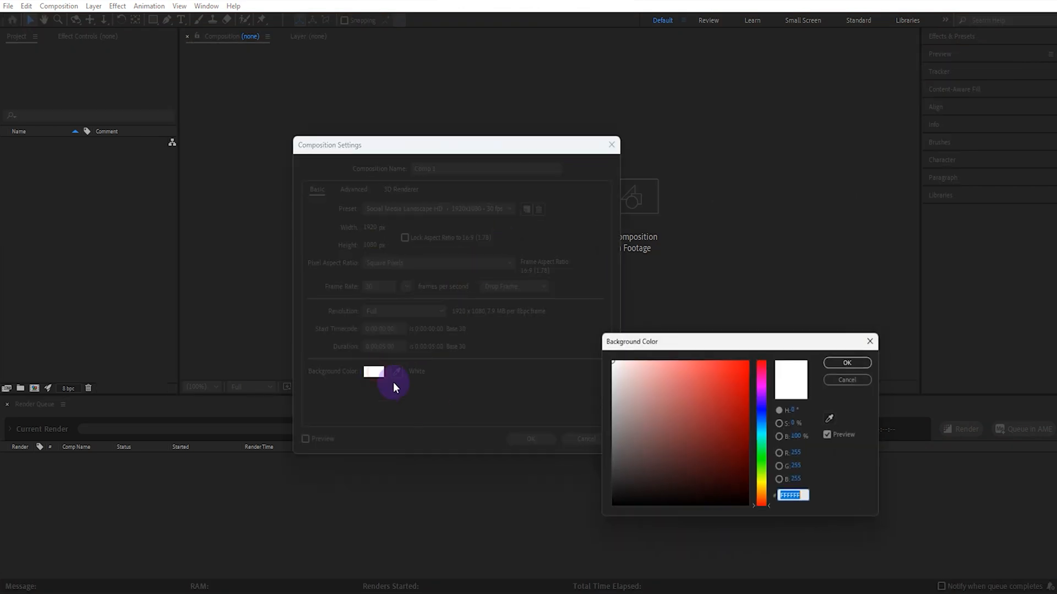
Confirm Comp 1 at 1920×1080, 30 fps, five seconds, using the Cinema 4D renderer.
{"action": "left_click", "coordinate": [611, 505]}
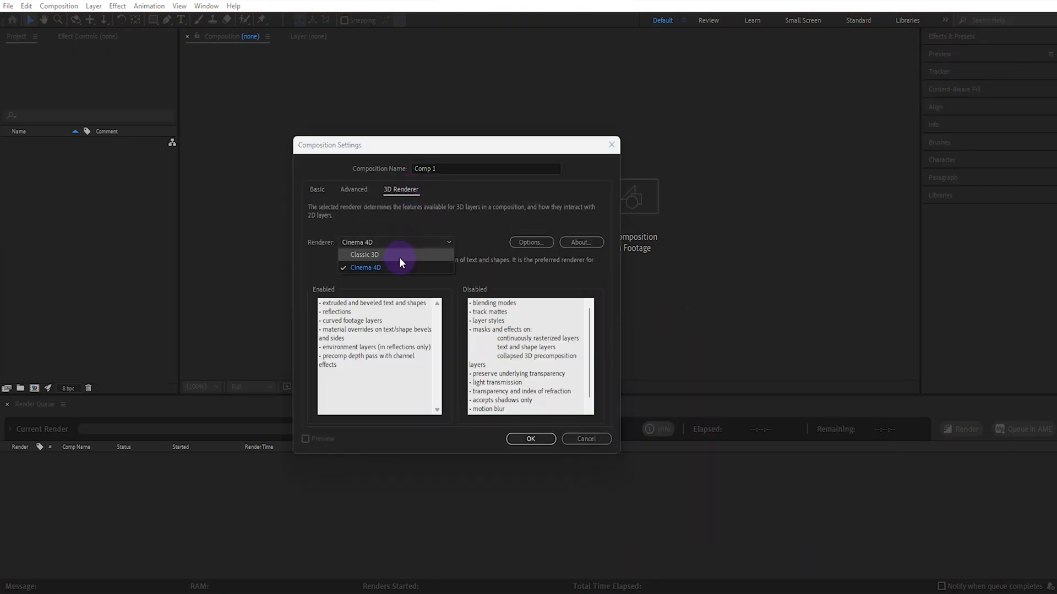
{"action": "mouse_move", "coordinate": [519, 428]}
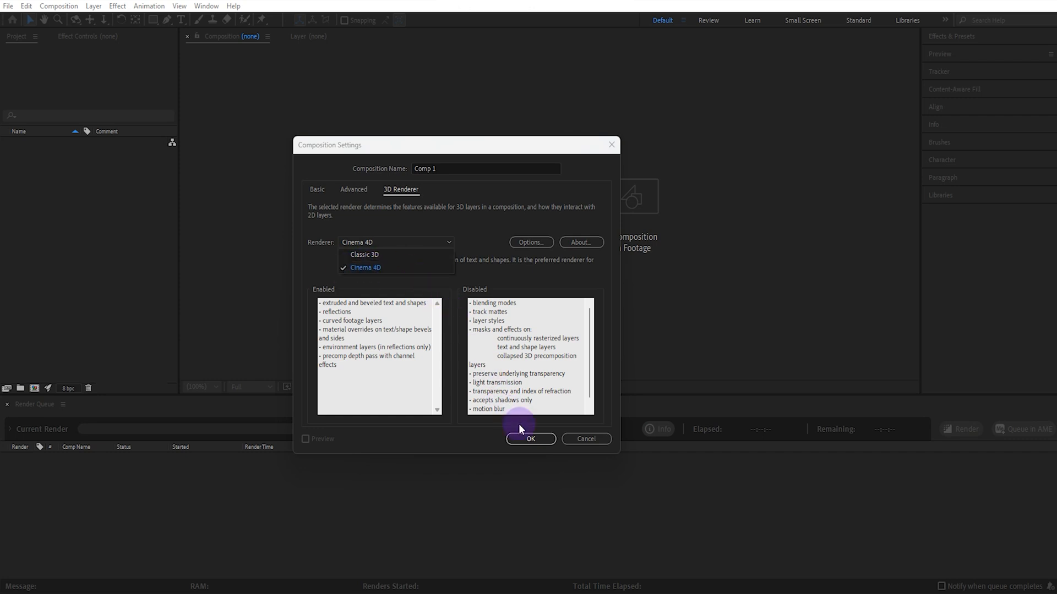
{"action": "left_click", "coordinate": [529, 439]}
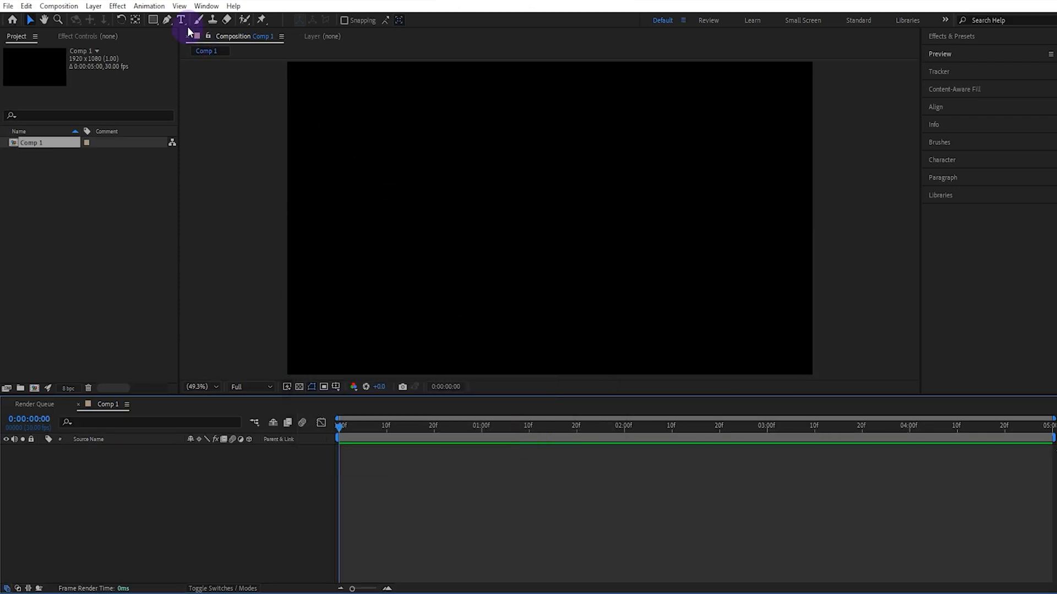
Type BOUNCE in the viewer, then centre its anchor point and position in the frame.
{"action": "left_click", "coordinate": [419, 218]}
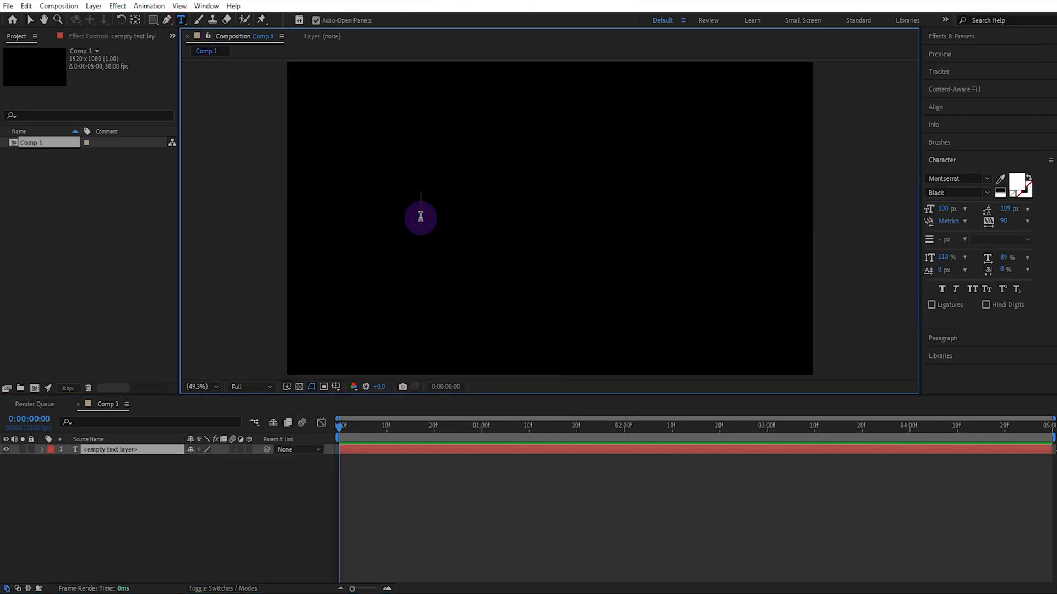
{"action": "type", "text": "BOUNC"}
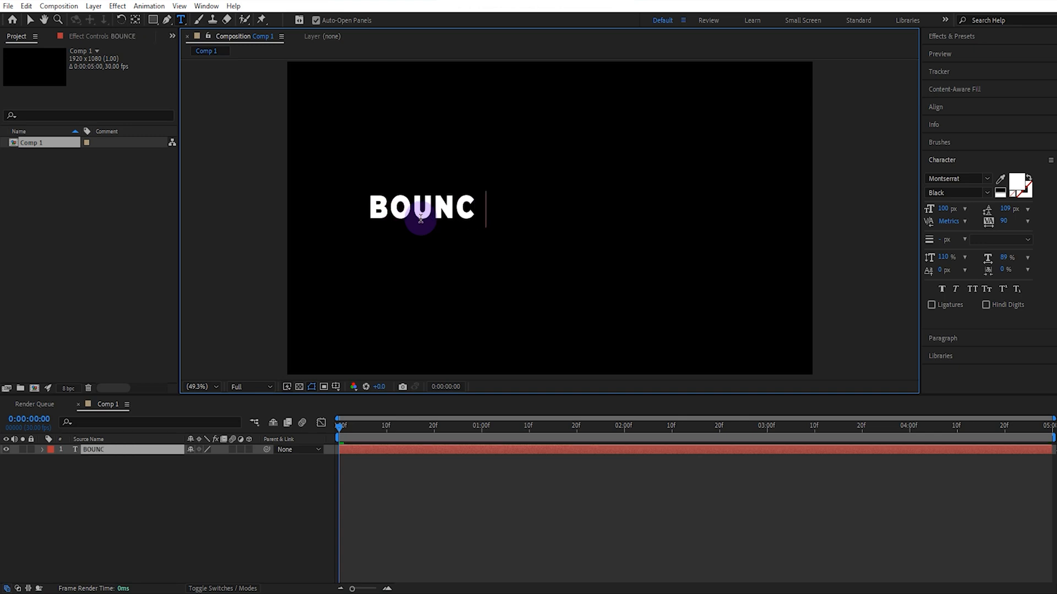
{"action": "type", "text": "E"}
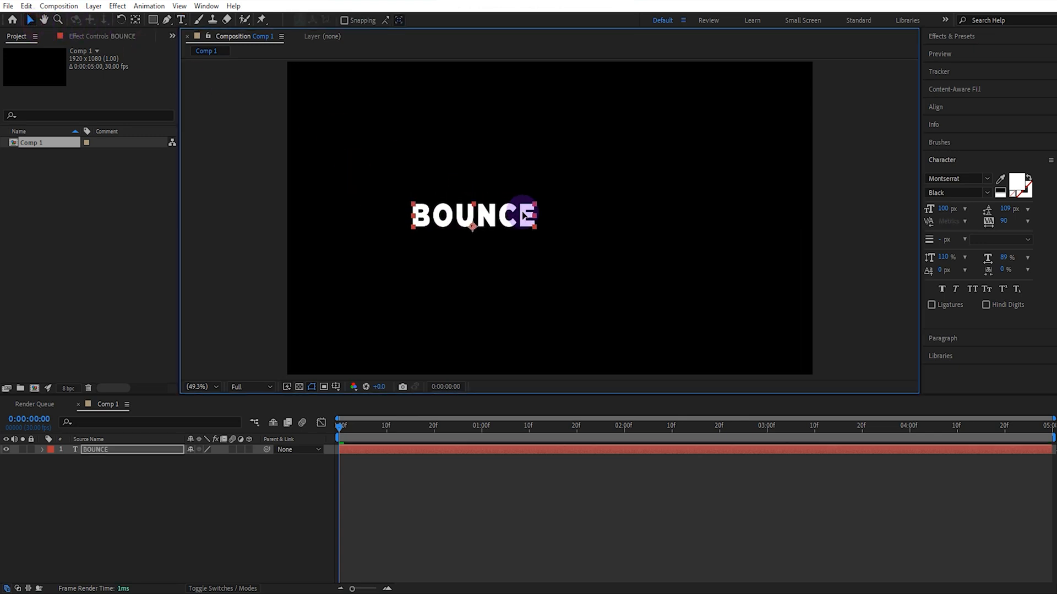
{"action": "key", "text": "ctrl+shift+alt+home"}
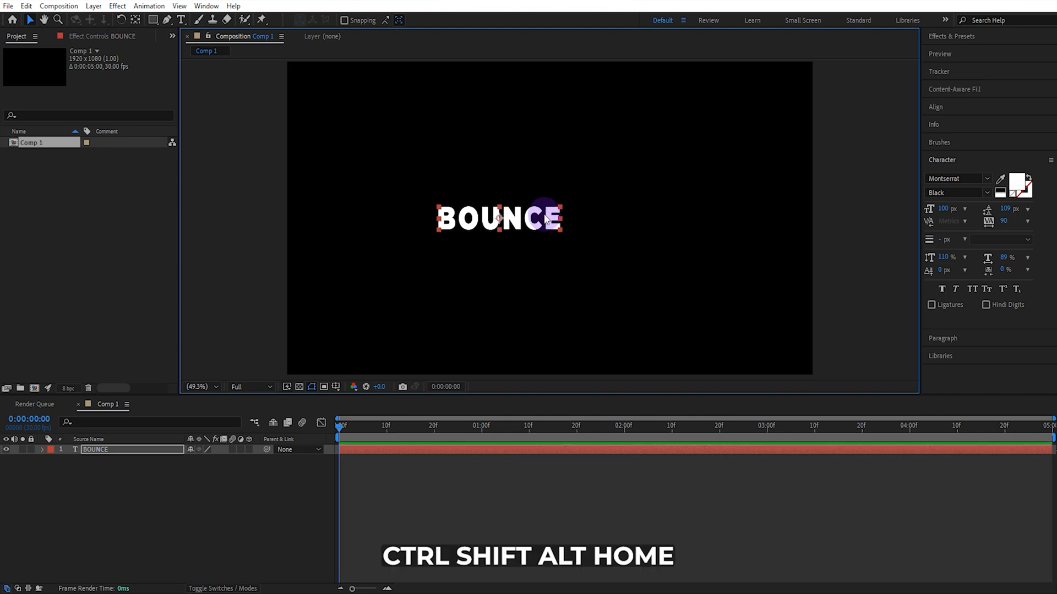
{"action": "key", "text": "ctrl+shift+alt+home"}
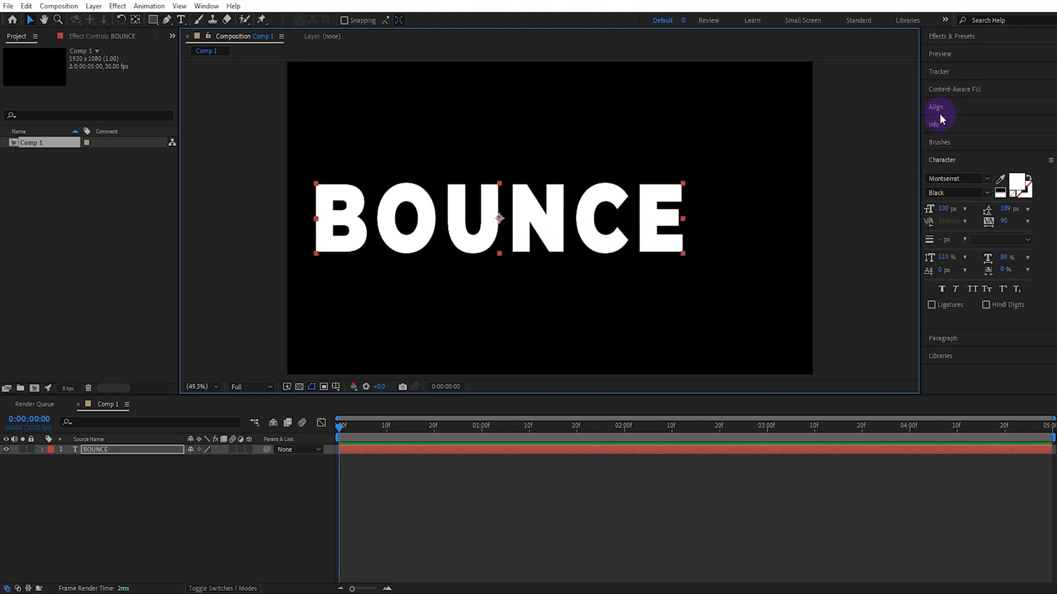
{"action": "left_click", "coordinate": [935, 107]}
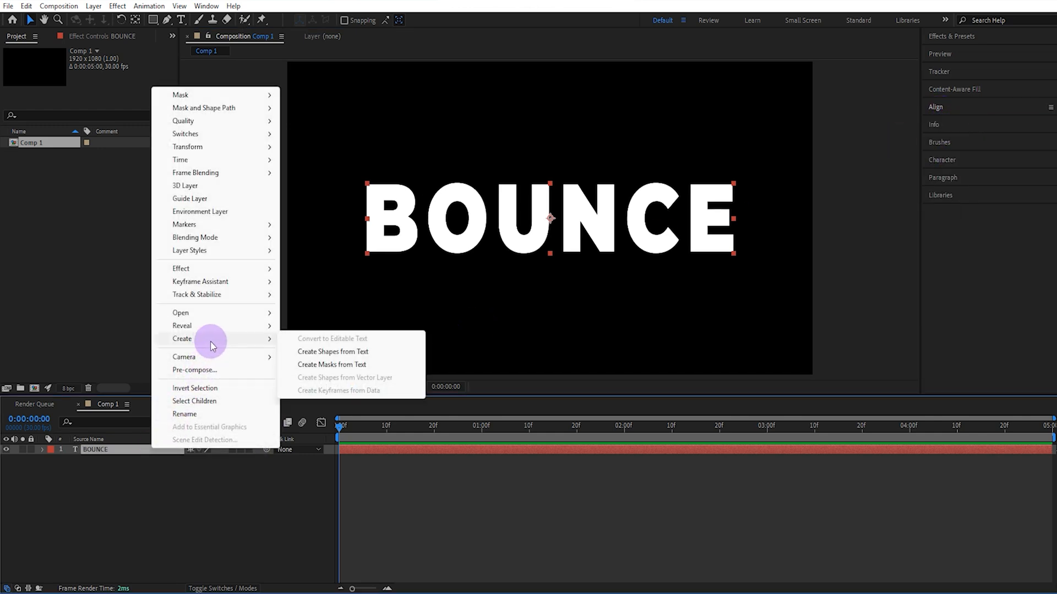
Create shapes from the BOUNCE text and select the BOUNCE Outlines layer.
{"action": "left_click", "coordinate": [331, 351]}
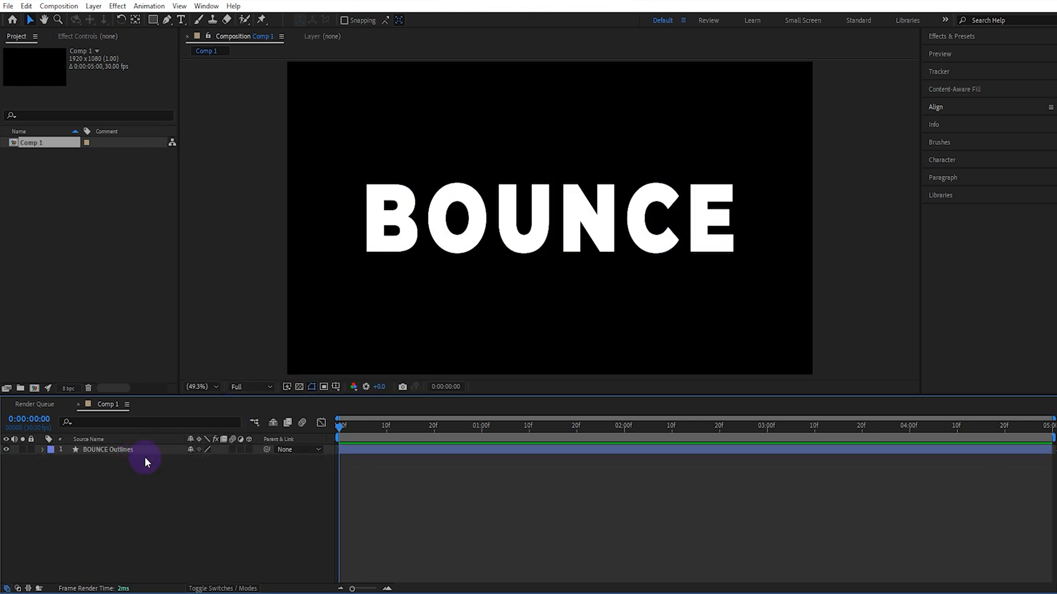
{"action": "left_click", "coordinate": [248, 449]}
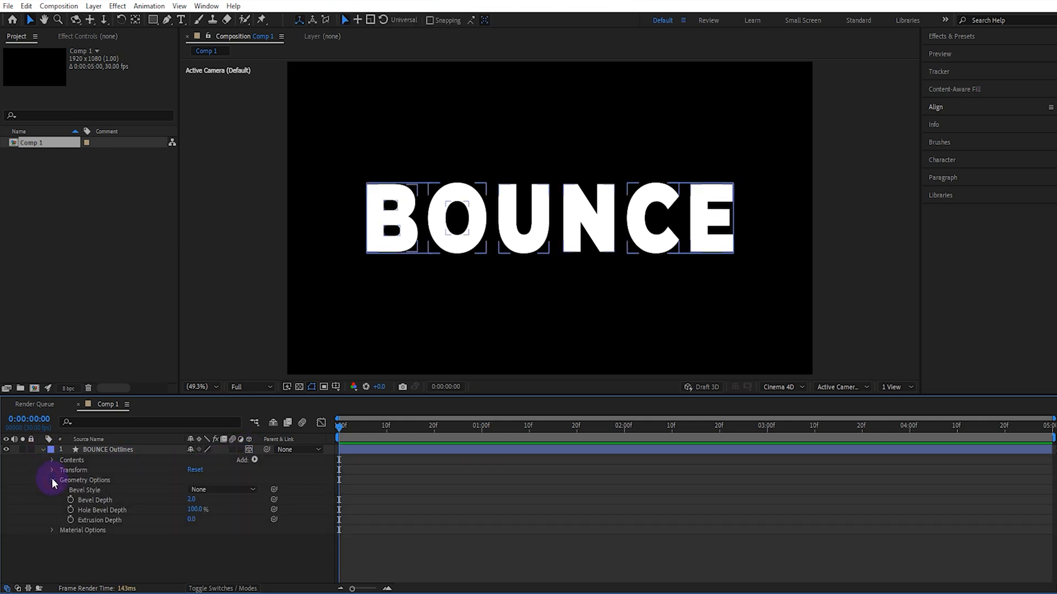
Choose an Angular bevel style and edit the Extrusion Depth value on BOUNCE Outlines.
{"action": "left_click", "coordinate": [223, 489]}
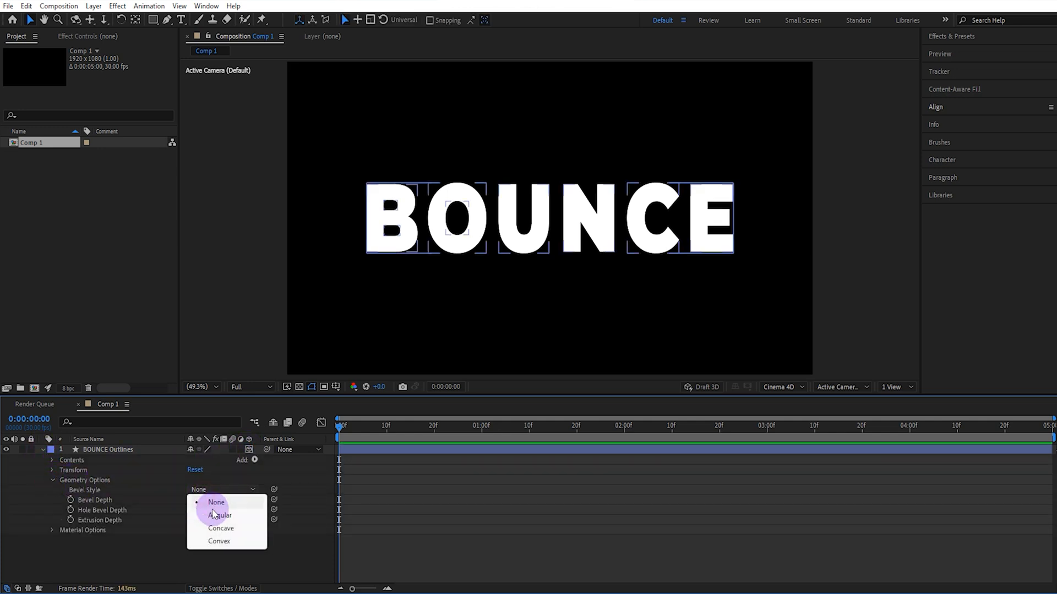
{"action": "left_click", "coordinate": [219, 515]}
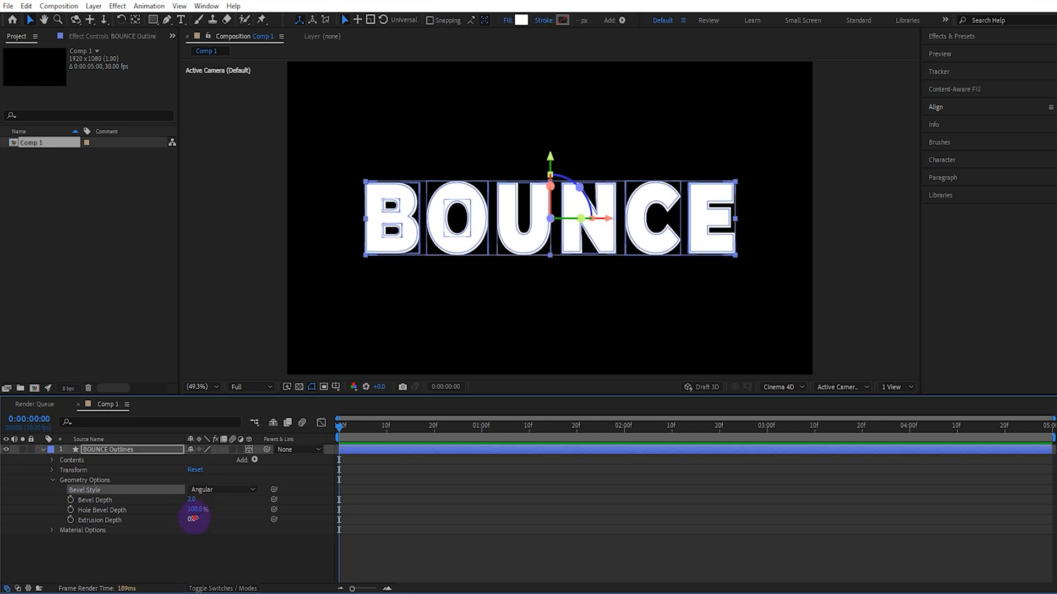
{"action": "double_click", "coordinate": [195, 520]}
{"action": "type", "text": "80"}
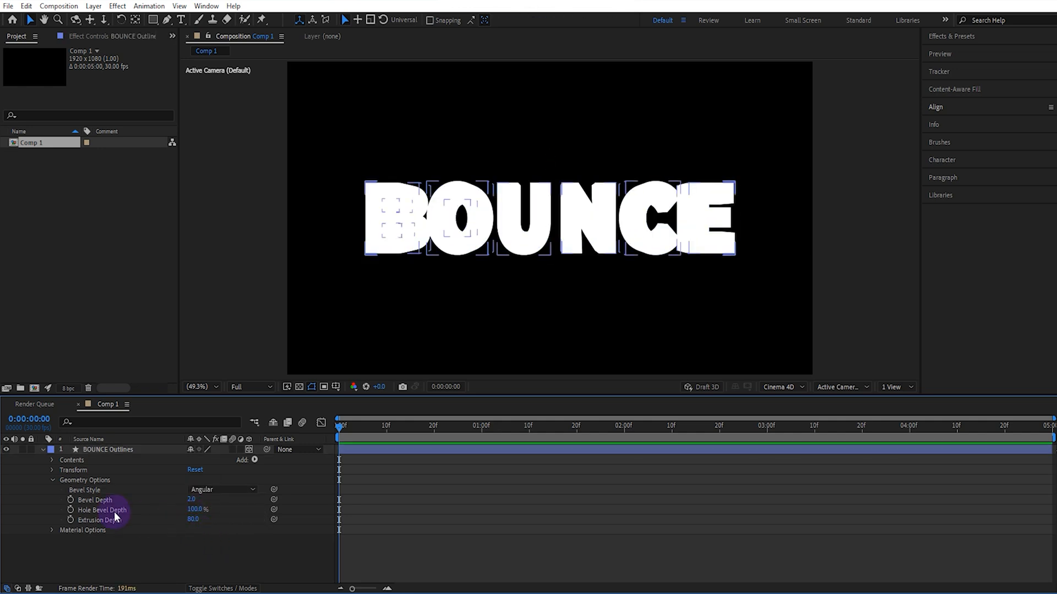
Add Bevel Color and Side Color material properties to the B letter group.
{"action": "left_click", "coordinate": [53, 460]}
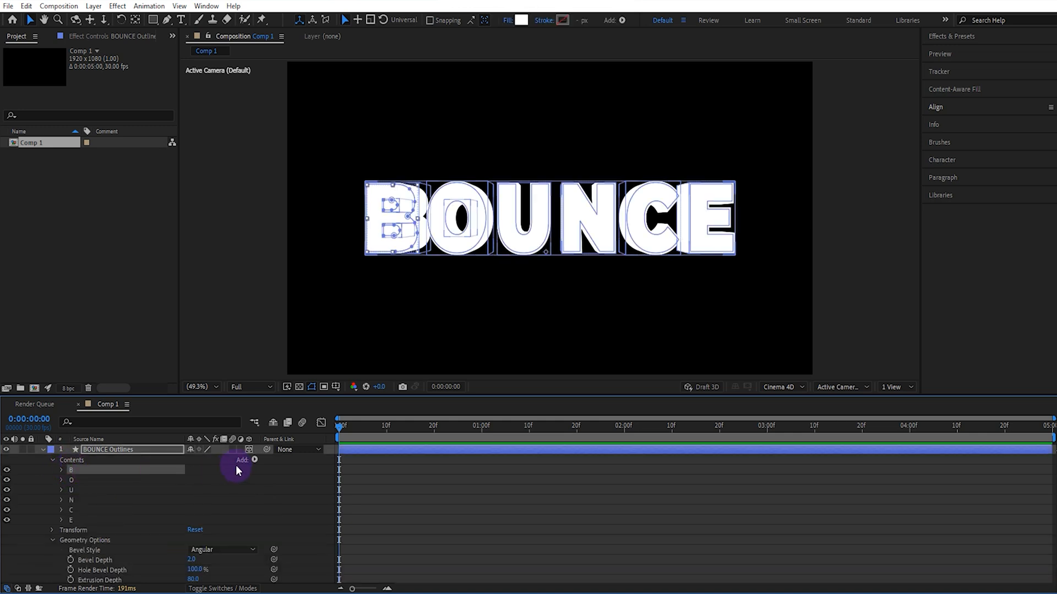
{"action": "left_click", "coordinate": [242, 461]}
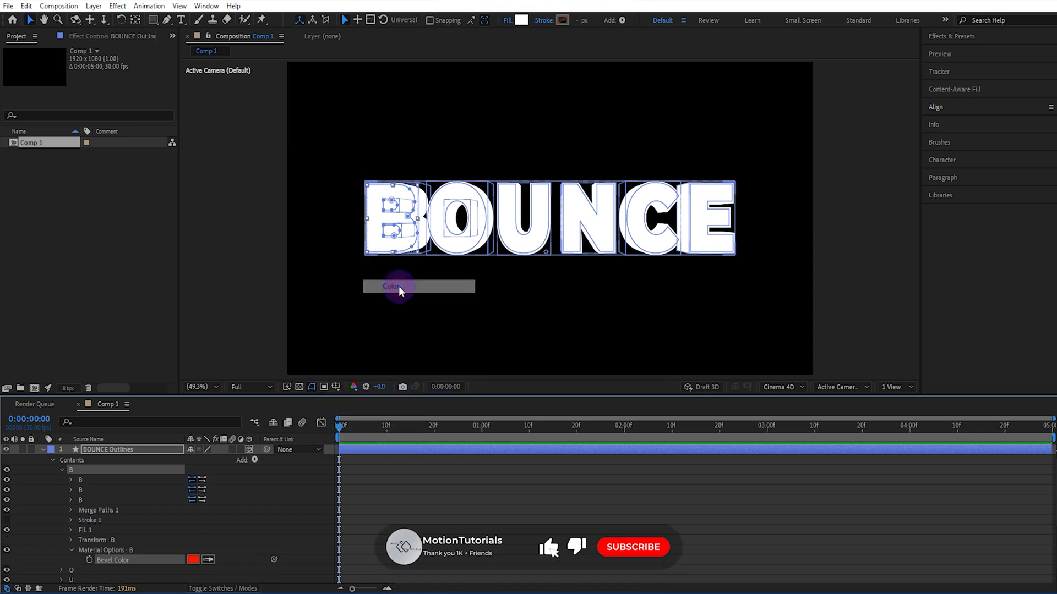
{"action": "left_click", "coordinate": [254, 460]}
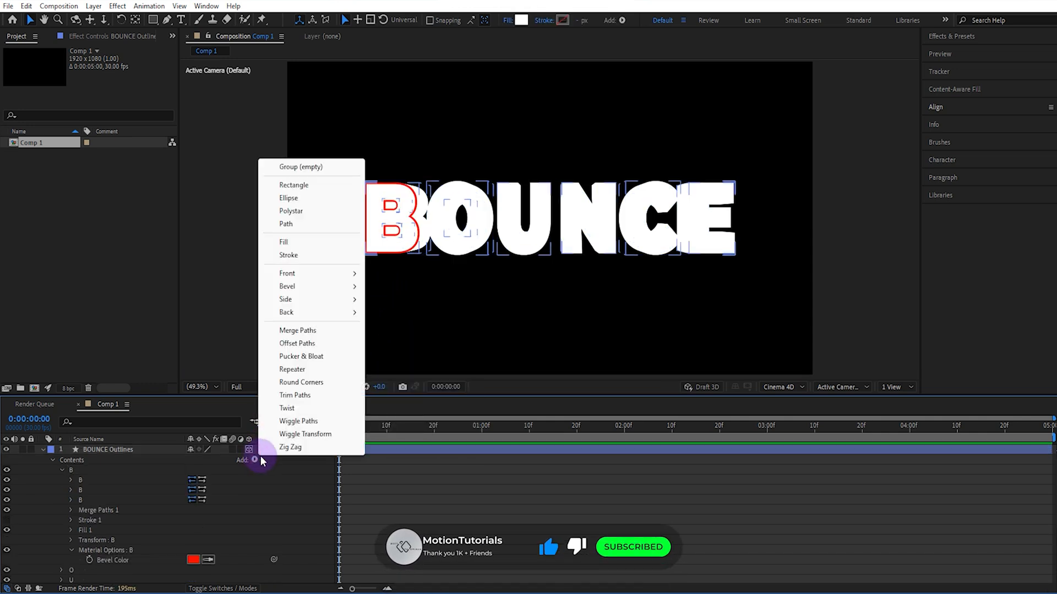
{"action": "mouse_move", "coordinate": [285, 299]}
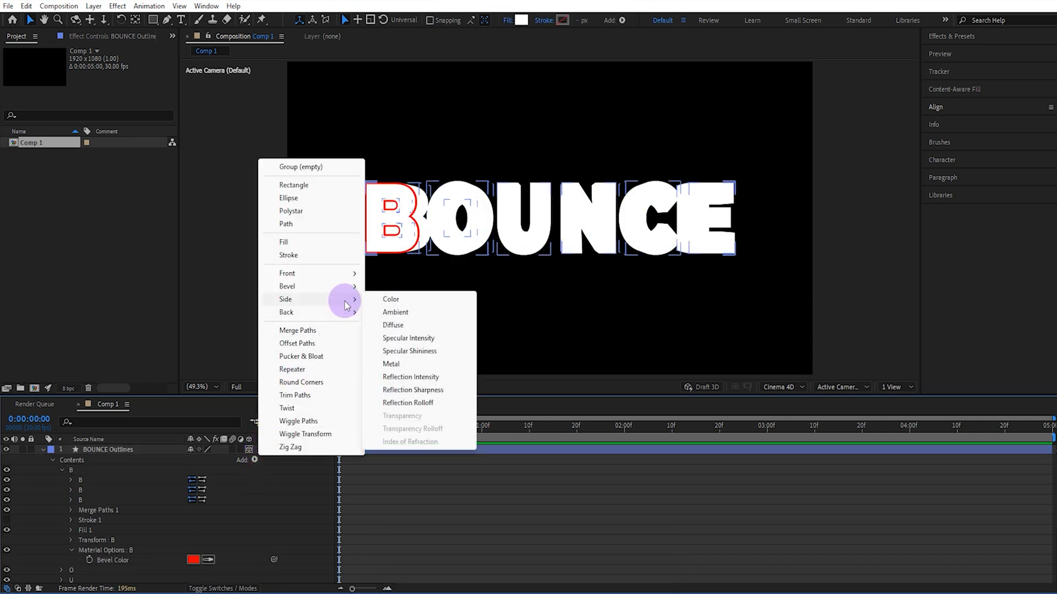
{"action": "left_click", "coordinate": [390, 300]}
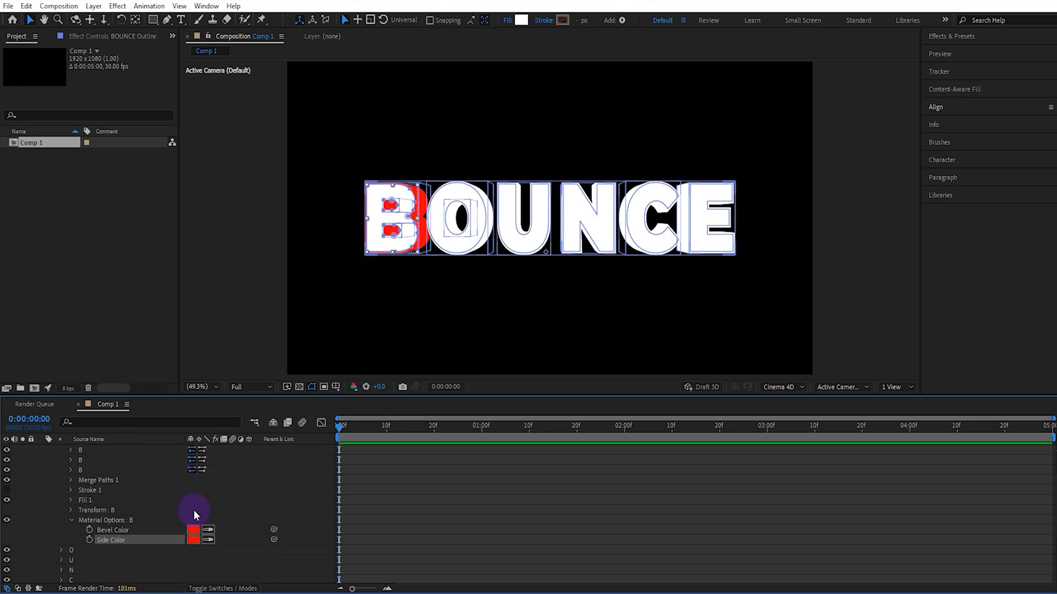
Set both B's bevel colour and side colour swatches to black.
{"action": "left_click", "coordinate": [193, 529]}
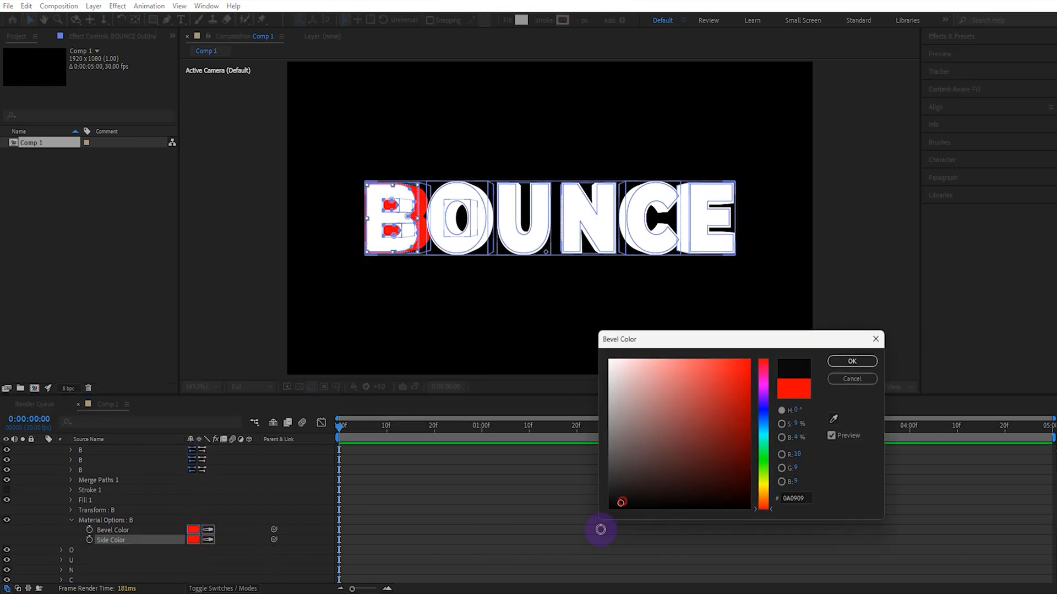
{"action": "left_click", "coordinate": [852, 361]}
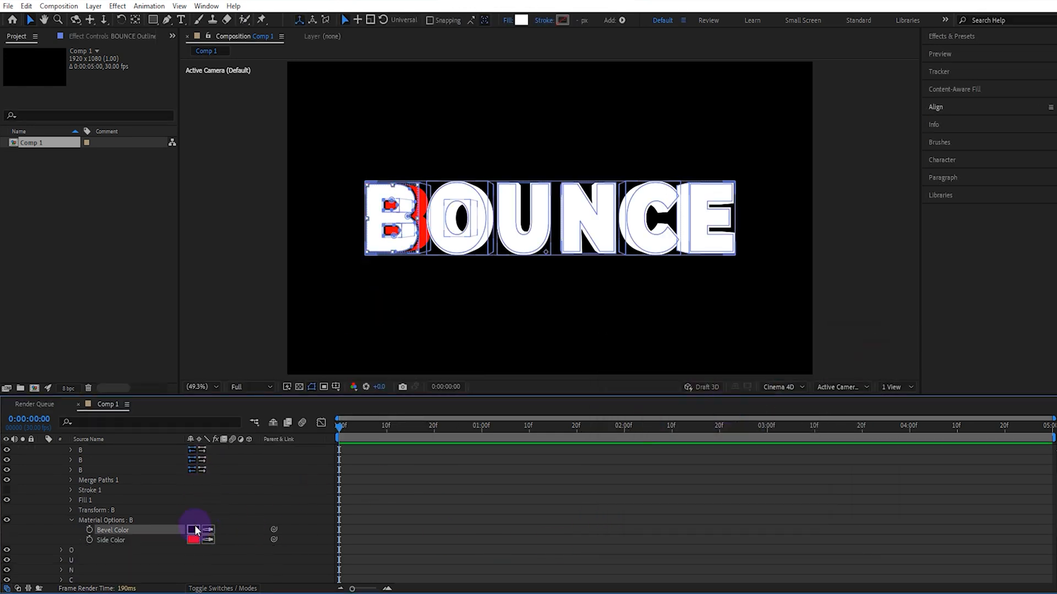
{"action": "left_click", "coordinate": [193, 540]}
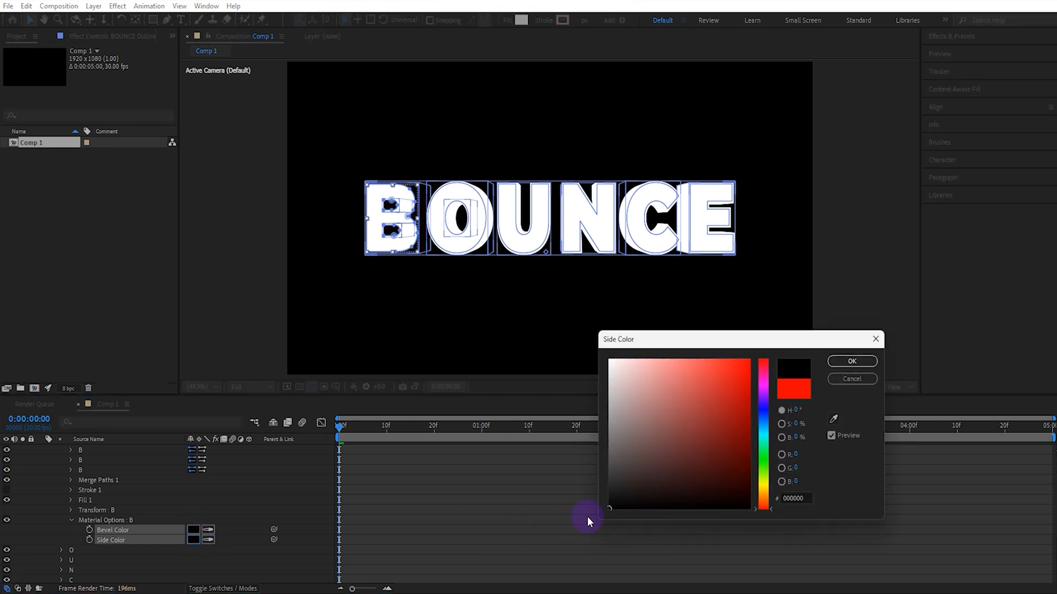
{"action": "left_click", "coordinate": [851, 361]}
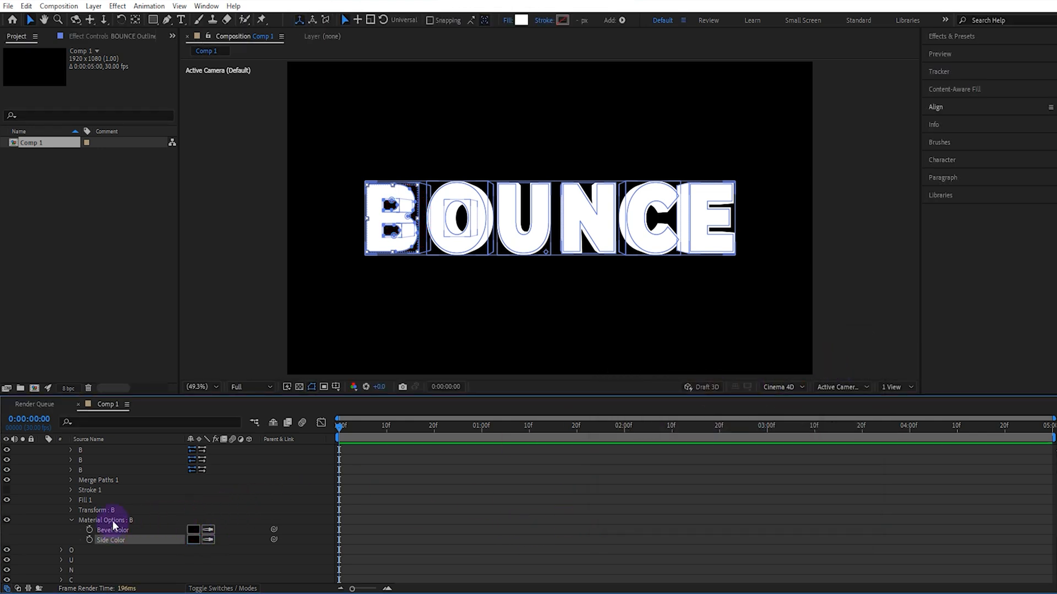
Copy B's material options and paste them onto letters O, U, N, C and E.
{"action": "key", "text": "ctrl+c"}
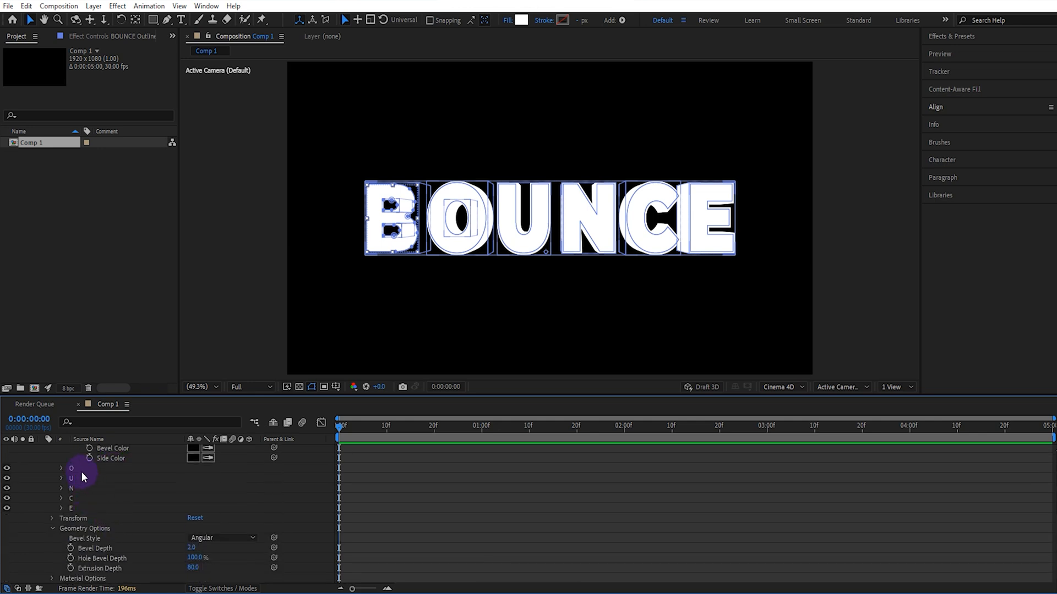
{"action": "key", "text": "ctrl+v"}
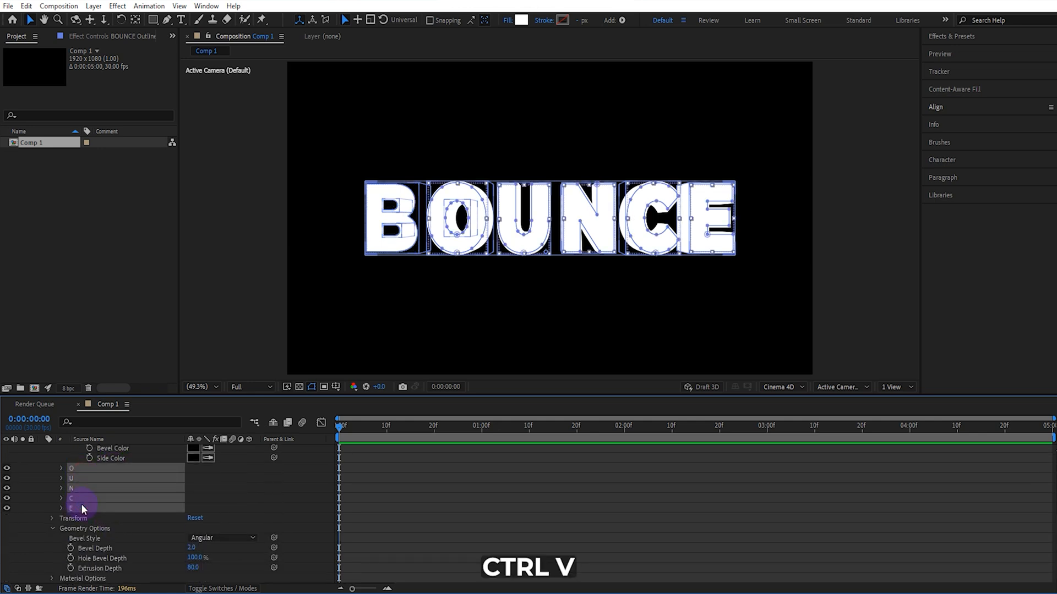
{"action": "key", "text": "ctrl+v"}
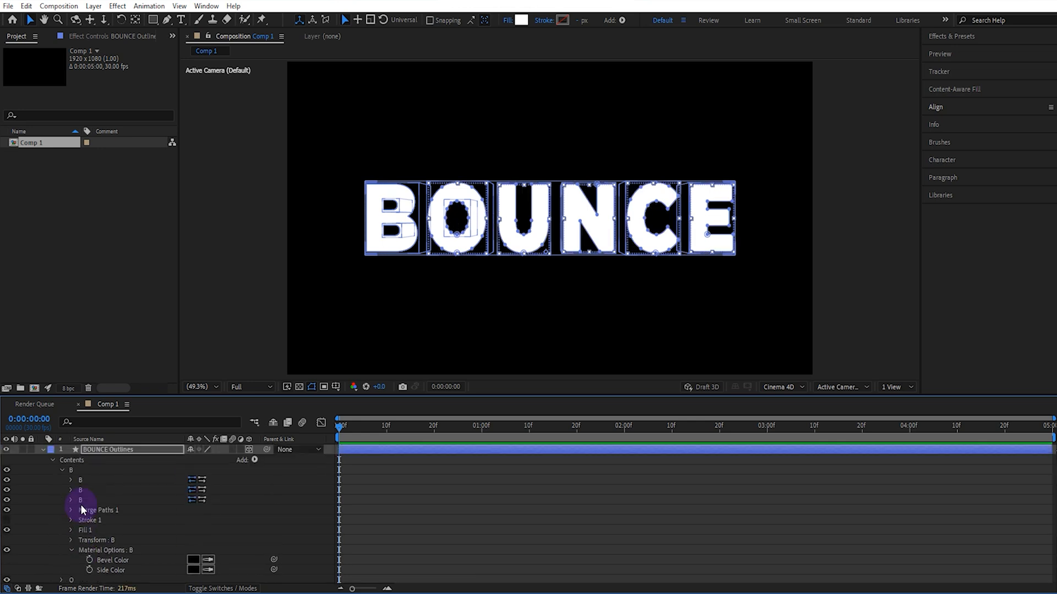
{"action": "left_click", "coordinate": [43, 450]}
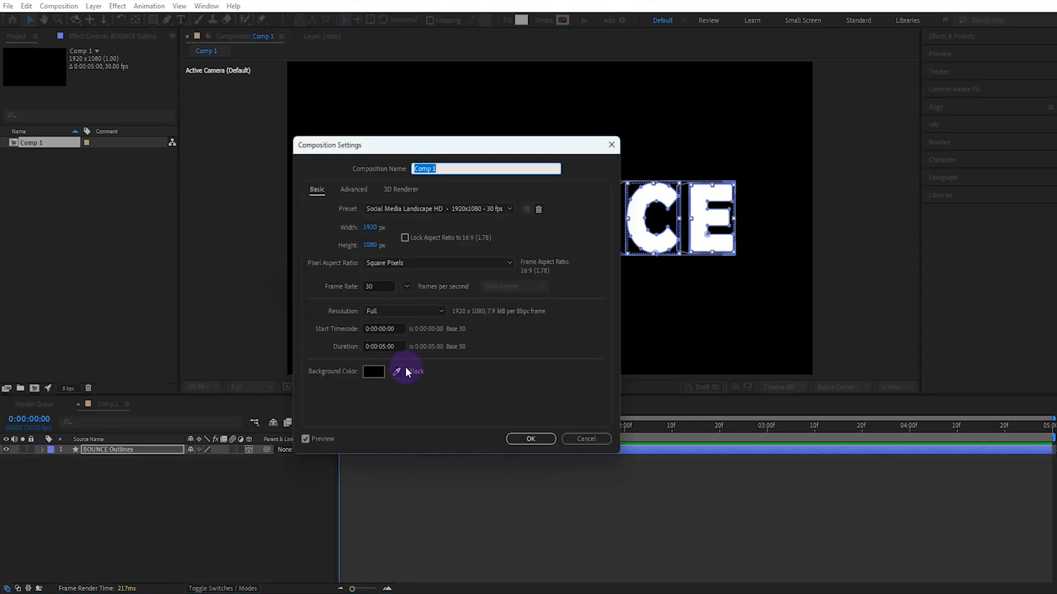
Pick white (FFFFFF) as Comp 1's background colour and confirm.
{"action": "left_click", "coordinate": [373, 372]}
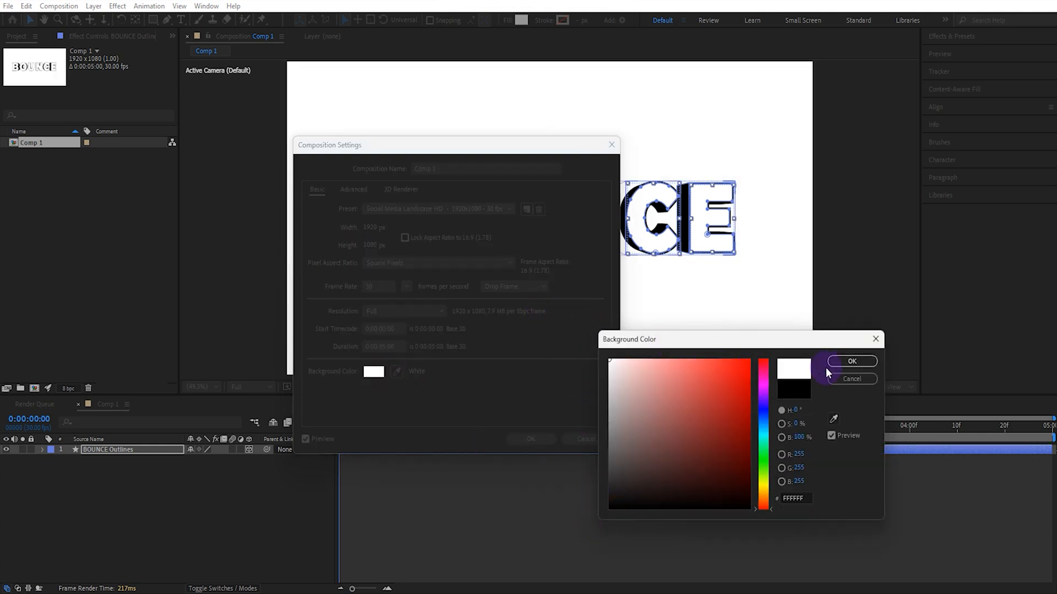
{"action": "left_click", "coordinate": [852, 361]}
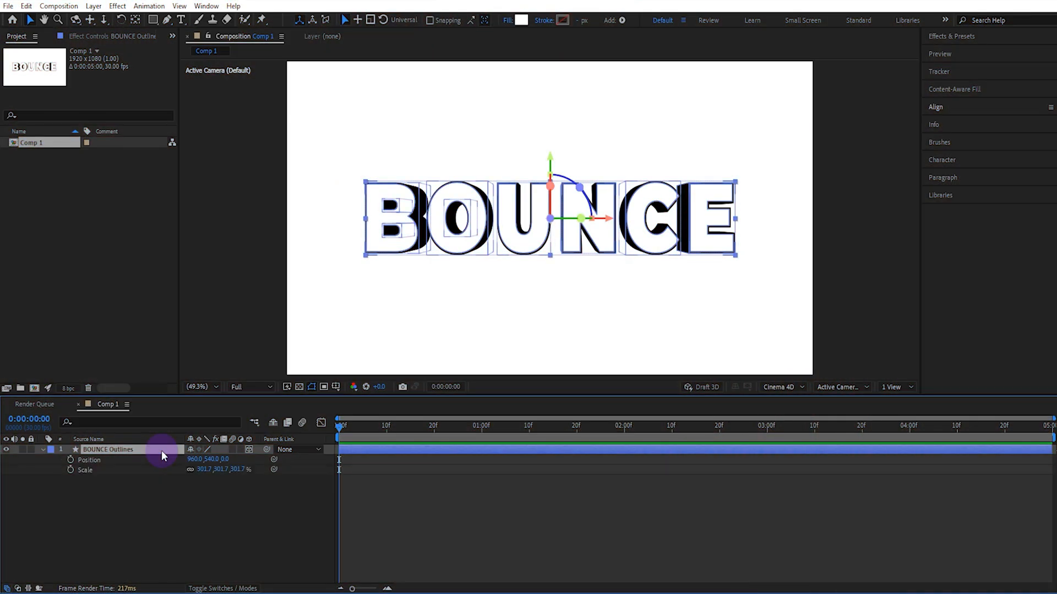
{"action": "mouse_move", "coordinate": [73, 465]}
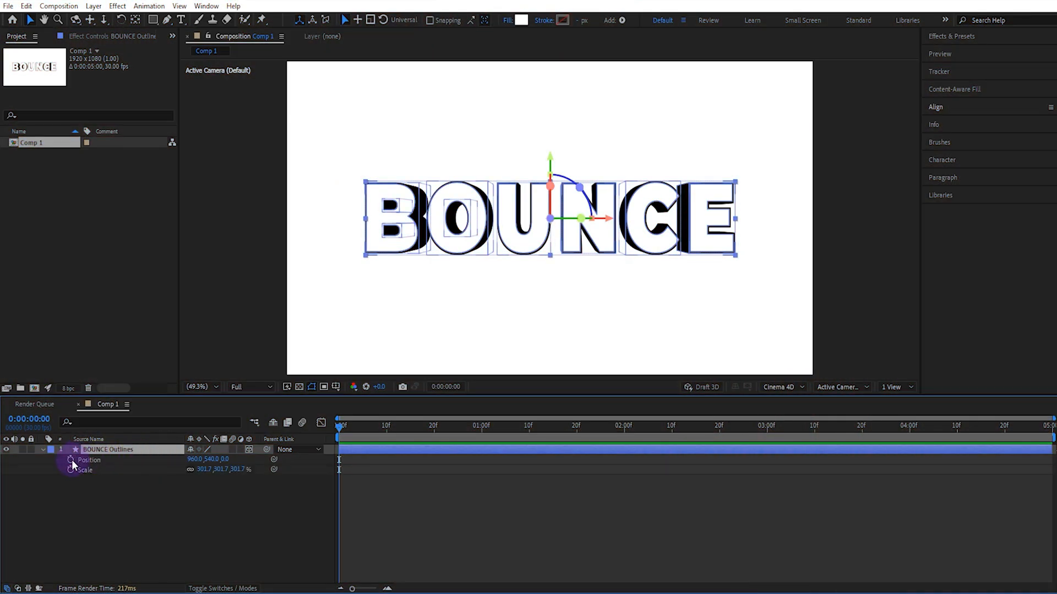
Keyframe Position and Scale at 0f and 15f, raising the letters to Y 430.
{"action": "left_click", "coordinate": [71, 460]}
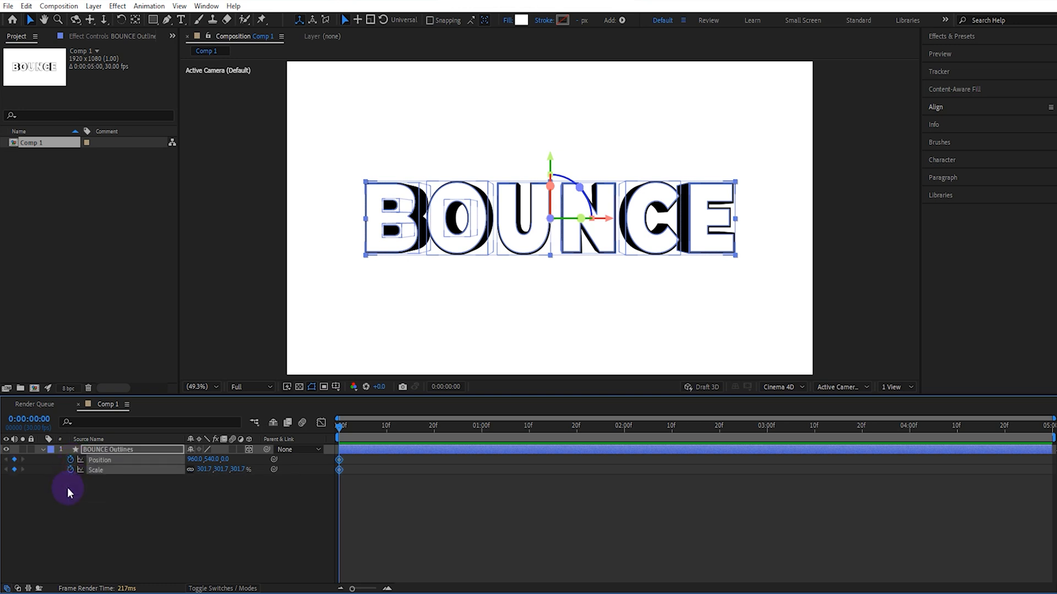
{"action": "mouse_move", "coordinate": [414, 432]}
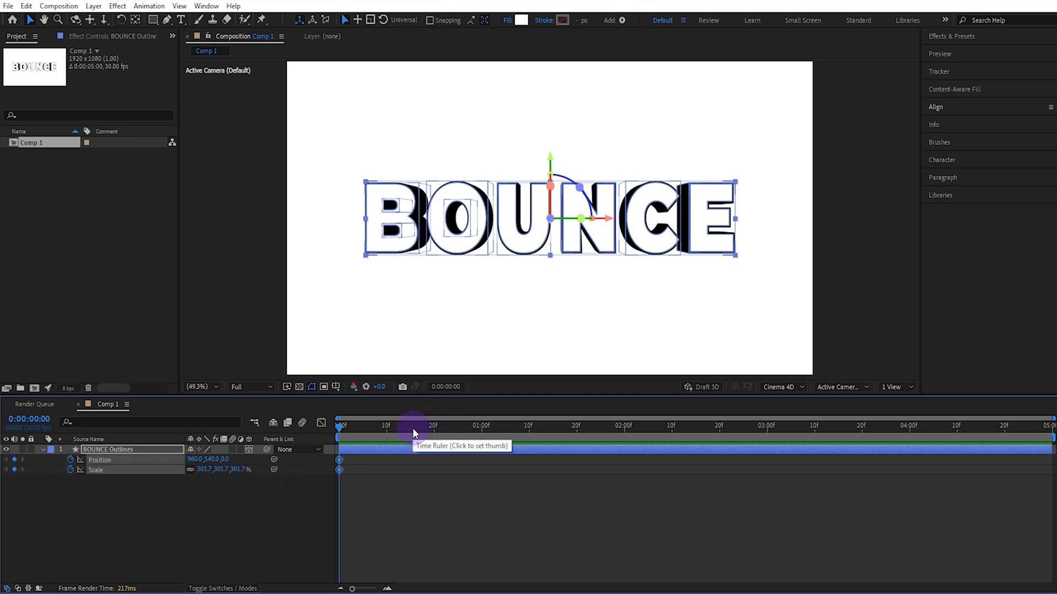
{"action": "left_click", "coordinate": [411, 426]}
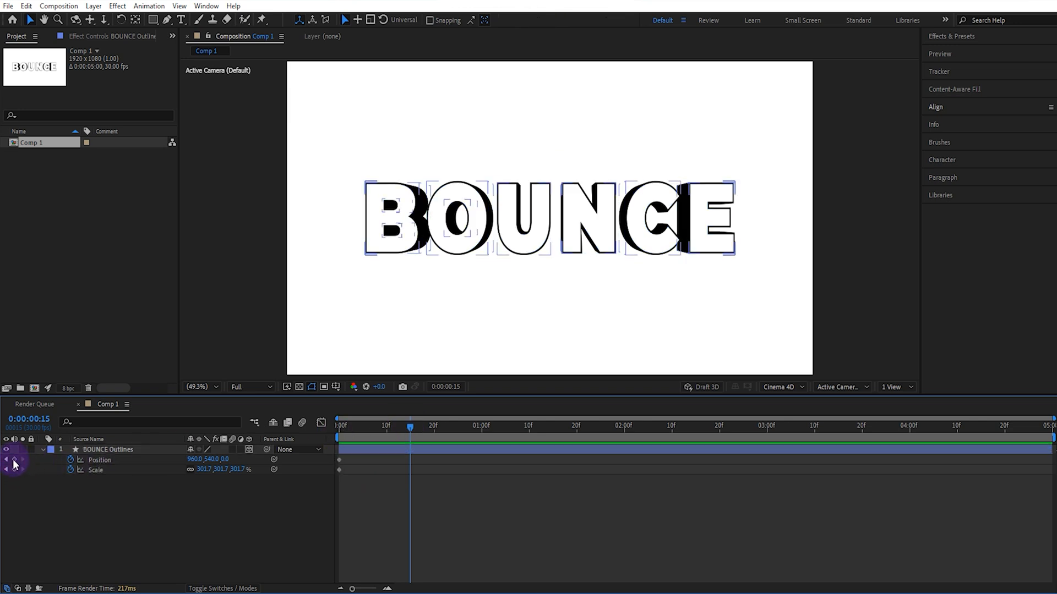
{"action": "left_click", "coordinate": [108, 450]}
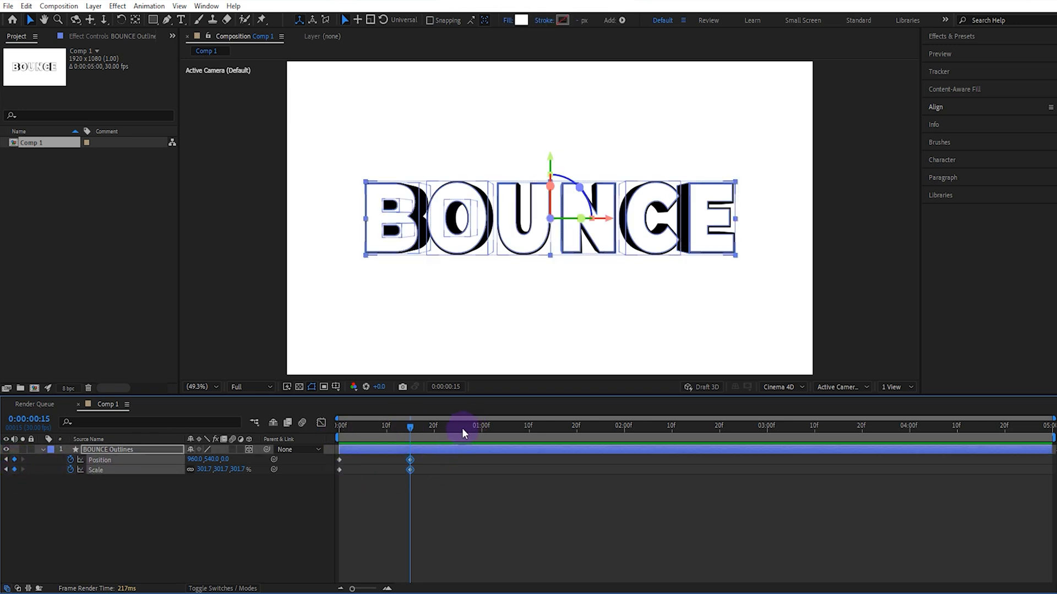
{"action": "left_click", "coordinate": [457, 426]}
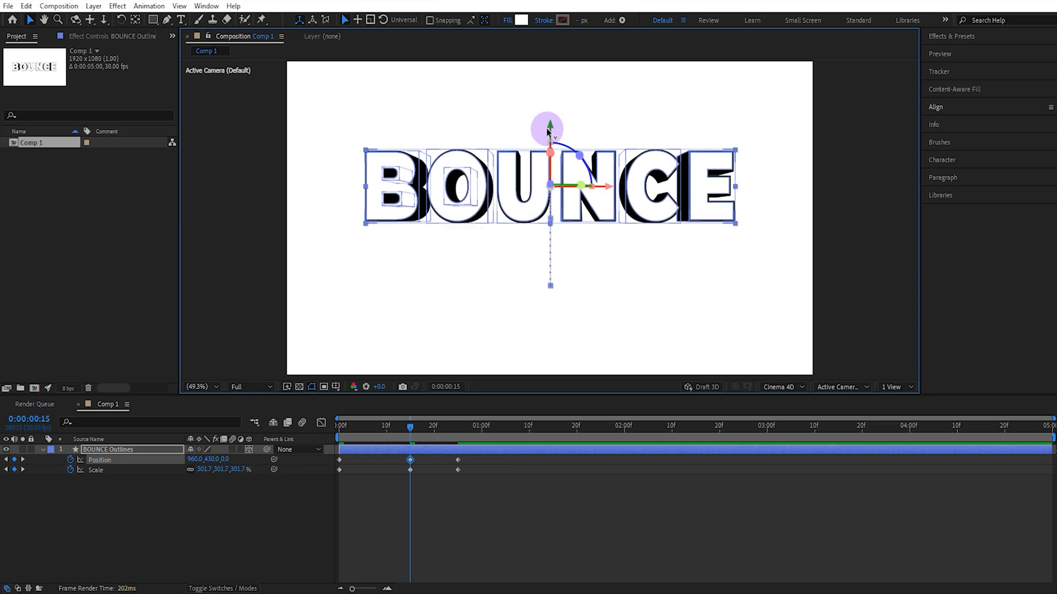
Set Scale to 301.7, 355.7, 301.7 at frame 15 so the letters stretch taller.
{"action": "left_click", "coordinate": [410, 470]}
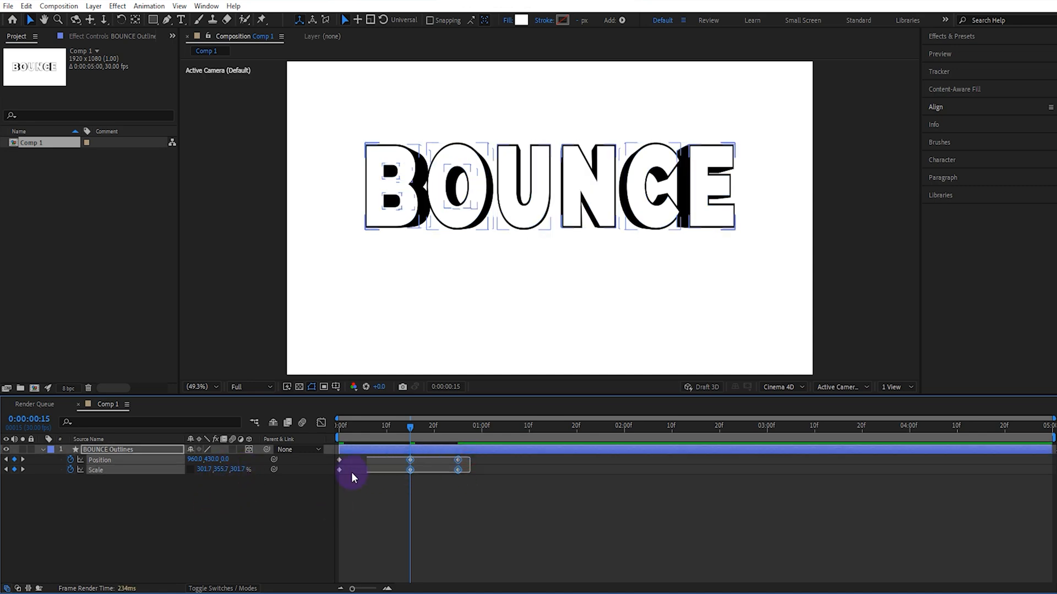
Apply Easy Ease (F9) to the bounce keyframes, raise the speed-graph influence, and preview.
{"action": "key", "text": "f9"}
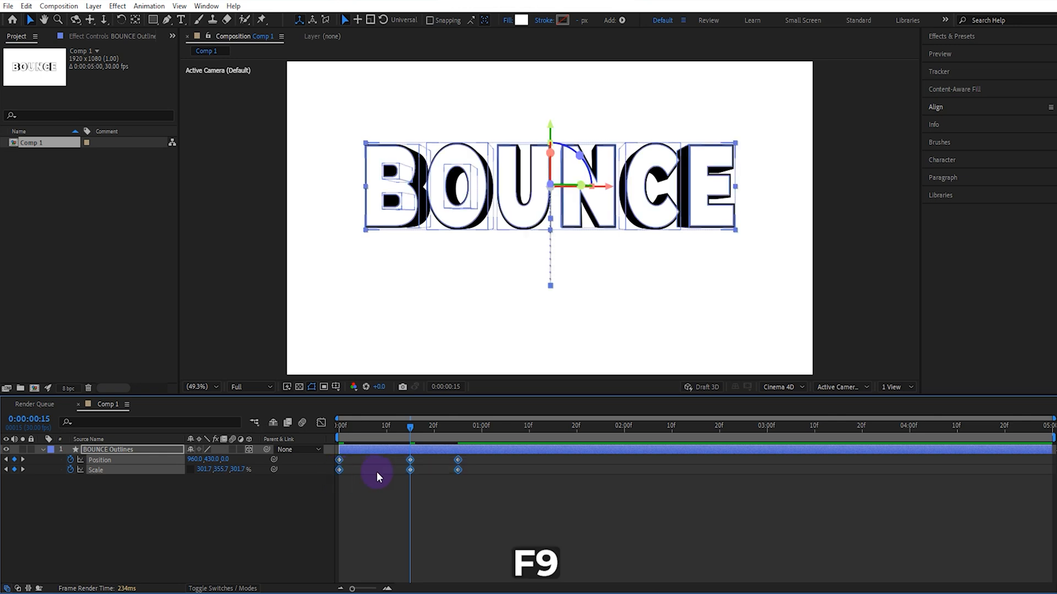
{"action": "key", "text": "f9"}
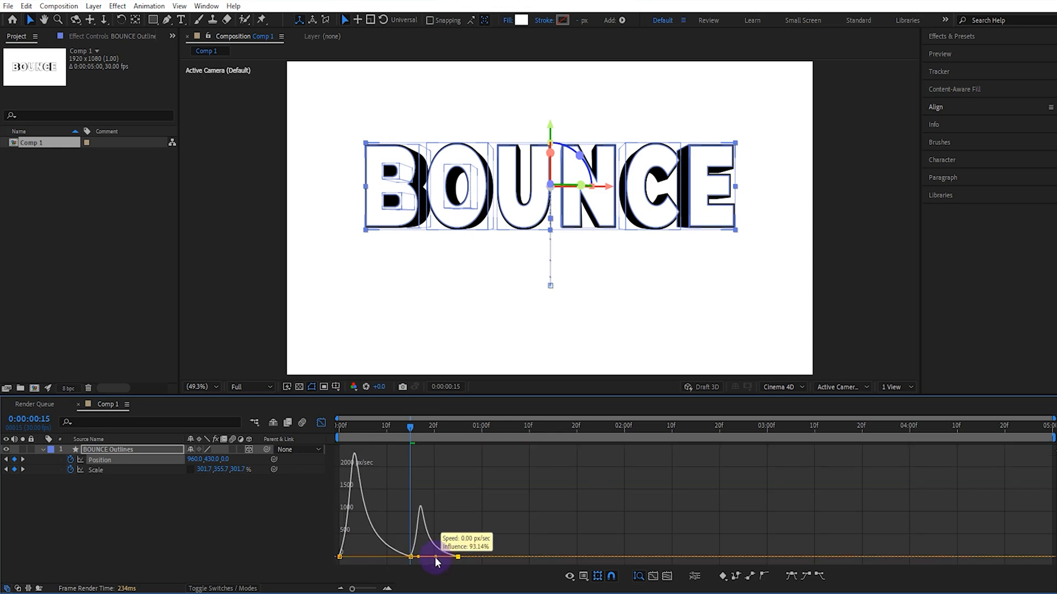
{"action": "left_click", "coordinate": [321, 423]}
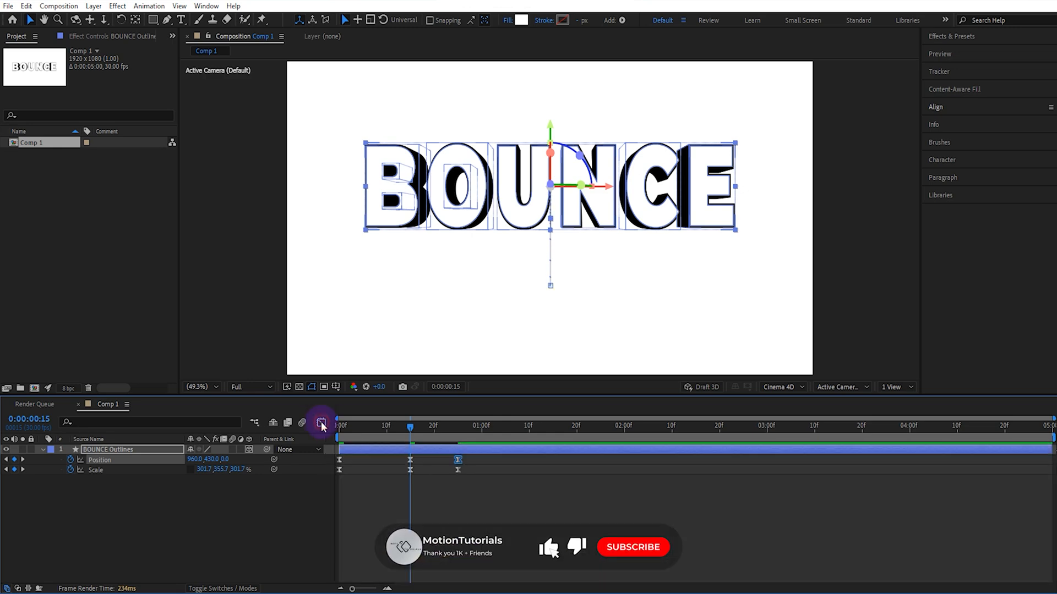
{"action": "left_click", "coordinate": [337, 425]}
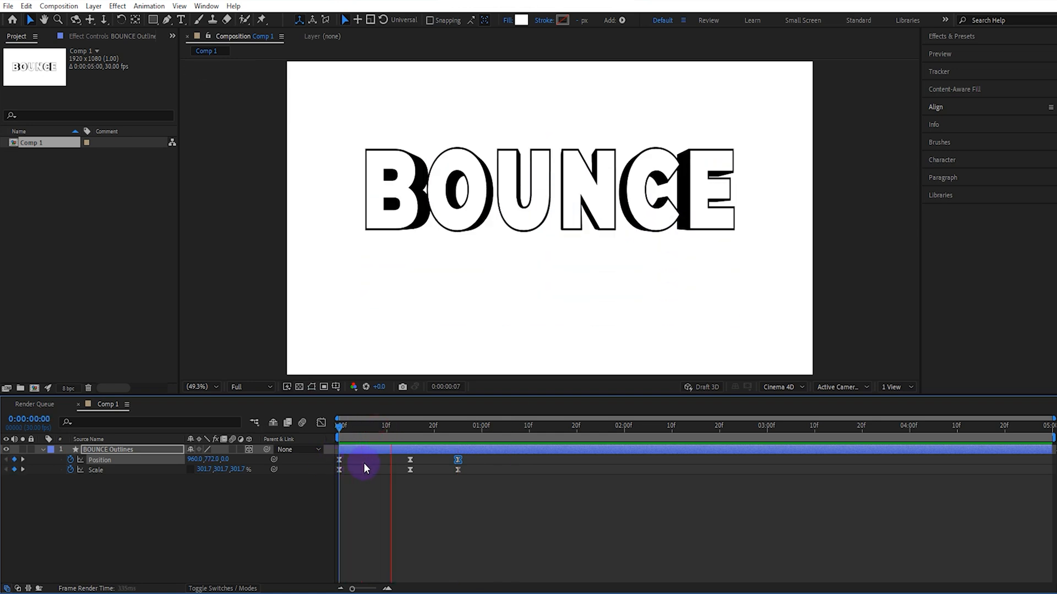
{"action": "left_click", "coordinate": [482, 425]}
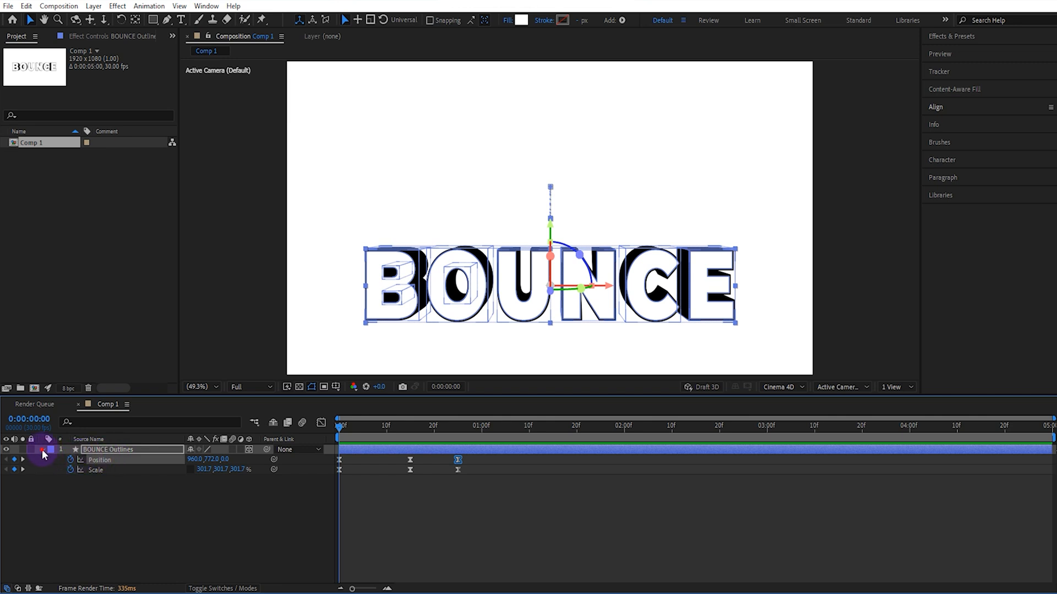
Pre-compose the BOUNCE outlines layer into a comp named B, then duplicate comp B.
{"action": "right_click", "coordinate": [42, 454]}
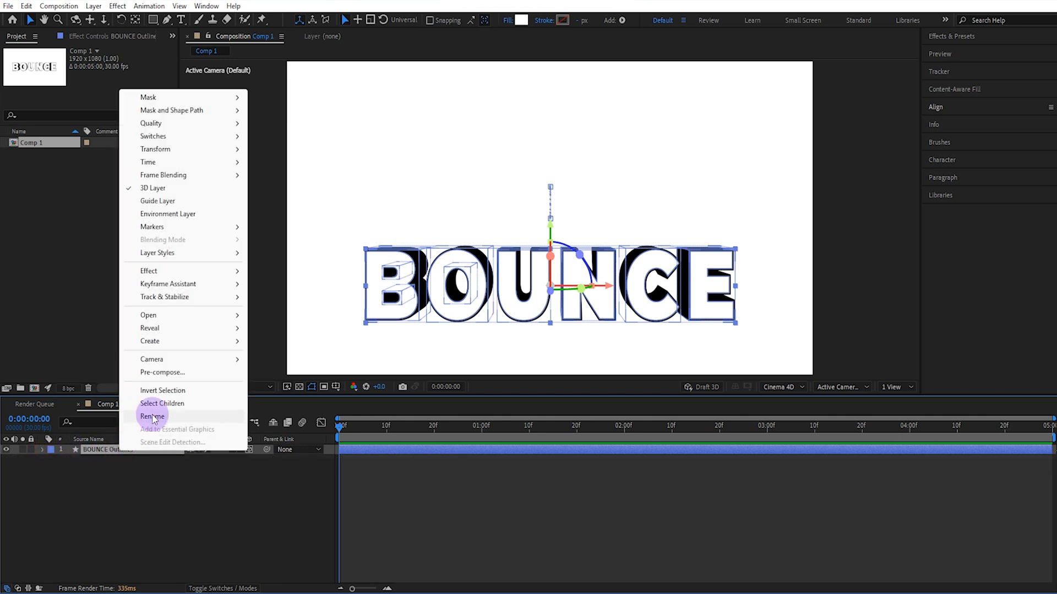
{"action": "left_click", "coordinate": [163, 372]}
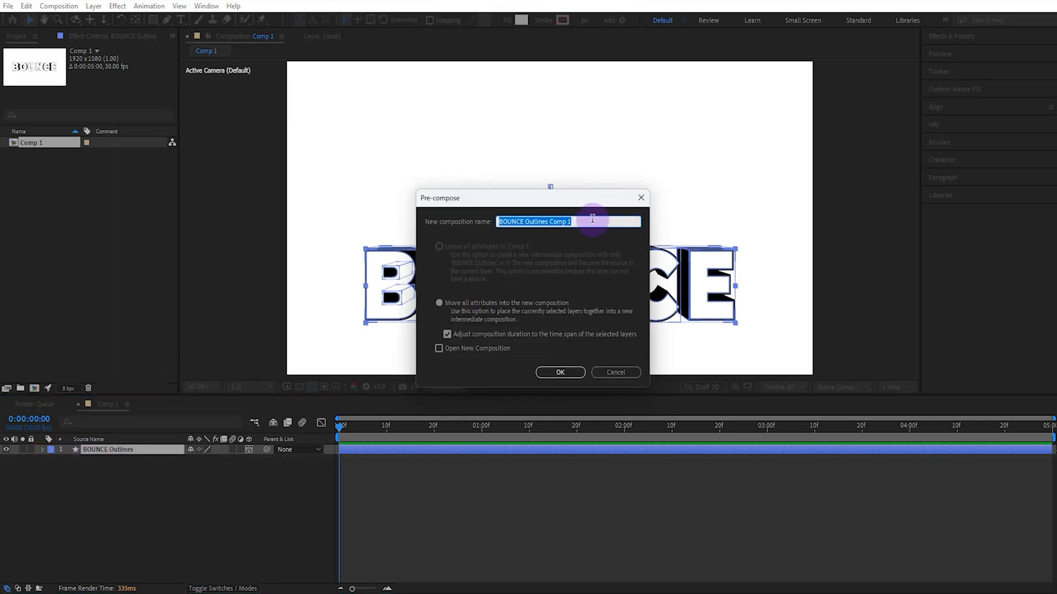
{"action": "type", "text": "B"}
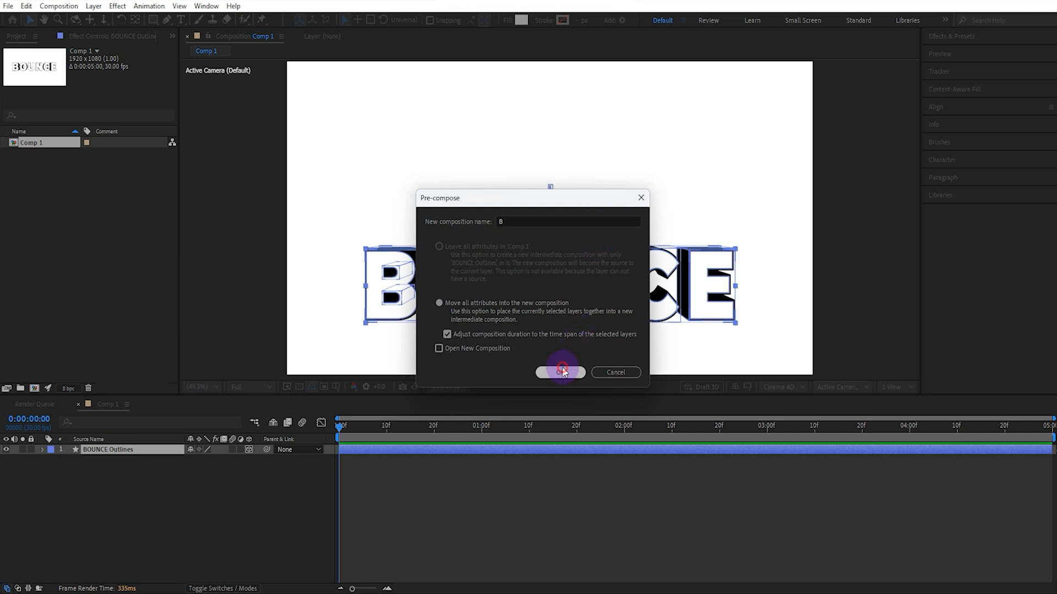
{"action": "left_click", "coordinate": [561, 372]}
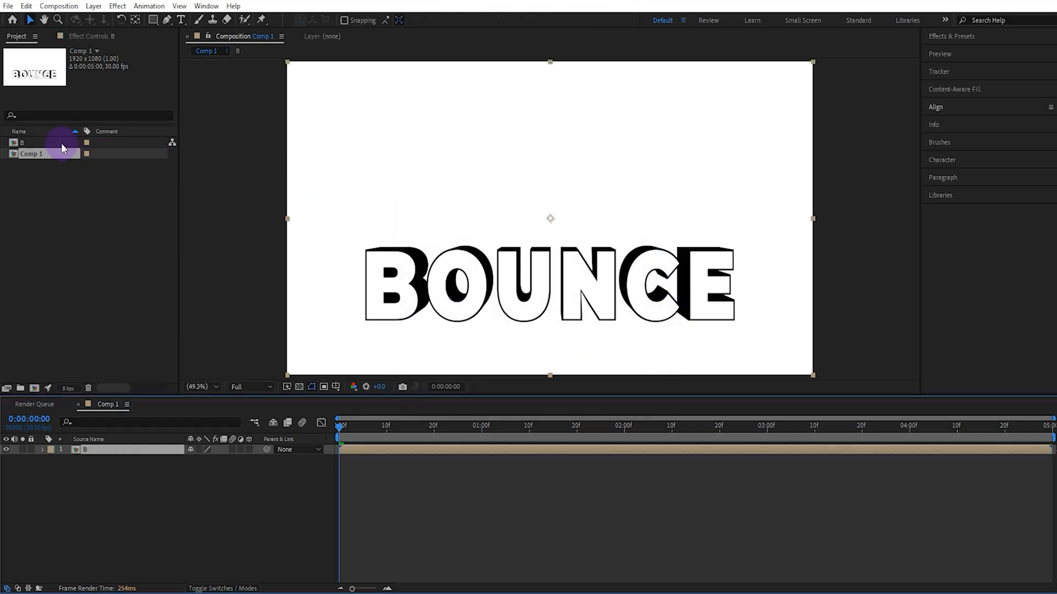
{"action": "key", "text": "ctrl+d"}
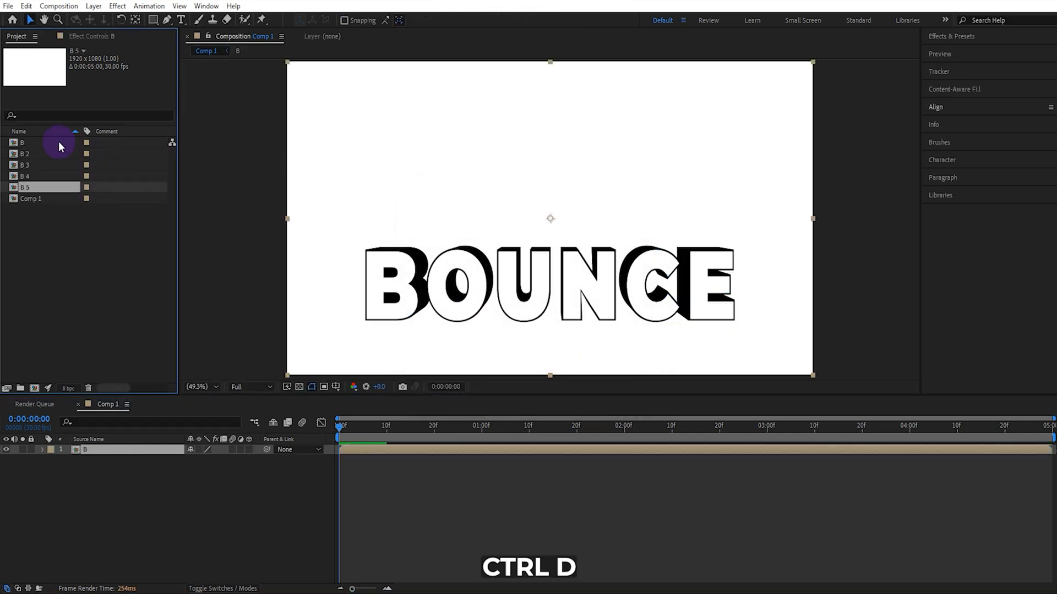
{"action": "key", "text": "ctrl+d"}
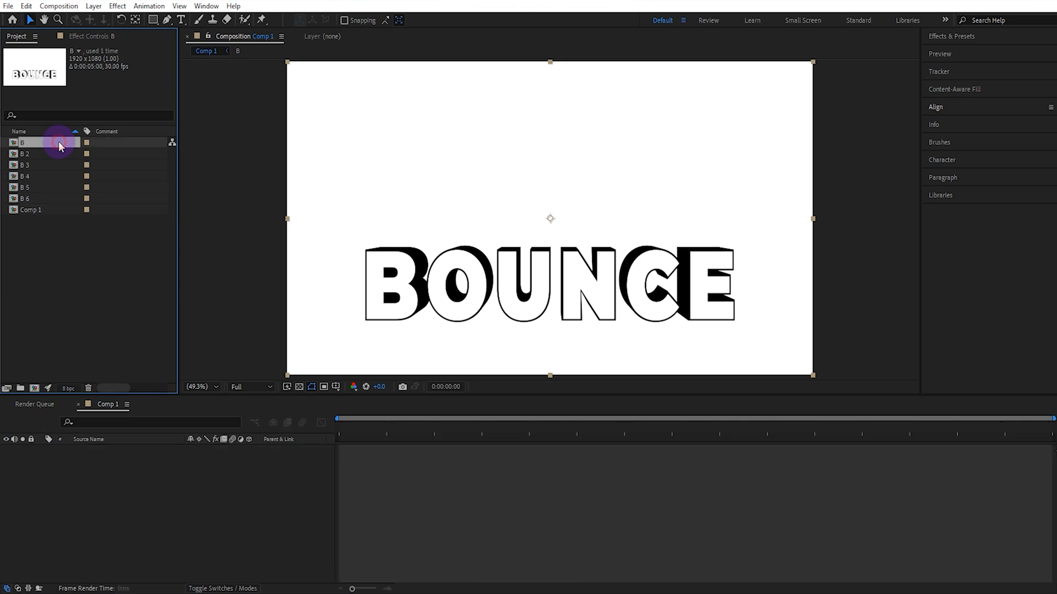
Open comp B, remove every letter group except B, and expand the B 2 and B 6 letter groups.
{"action": "double_click", "coordinate": [22, 142]}
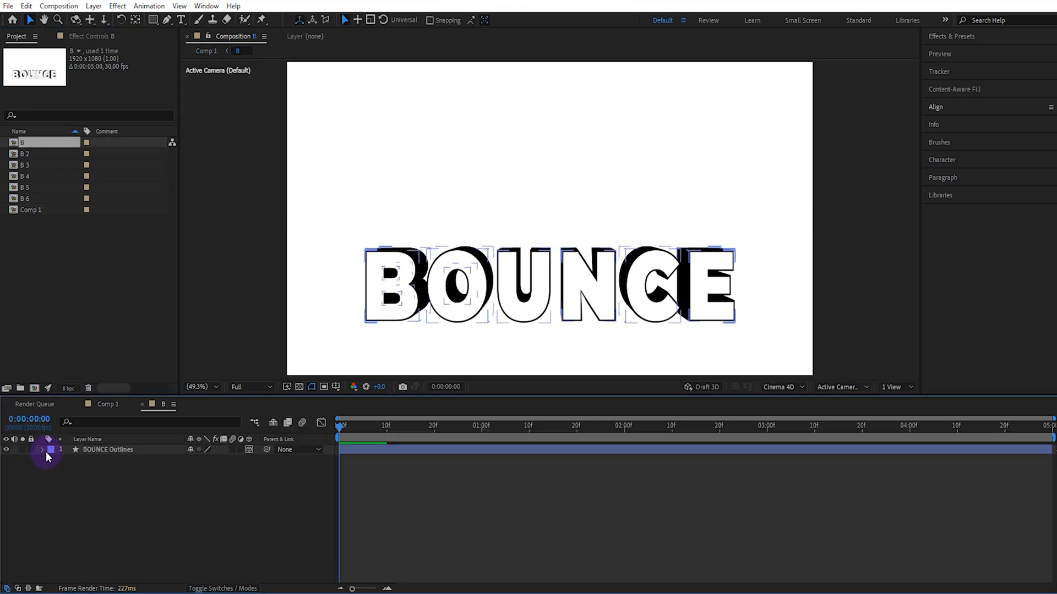
{"action": "left_click", "coordinate": [42, 449]}
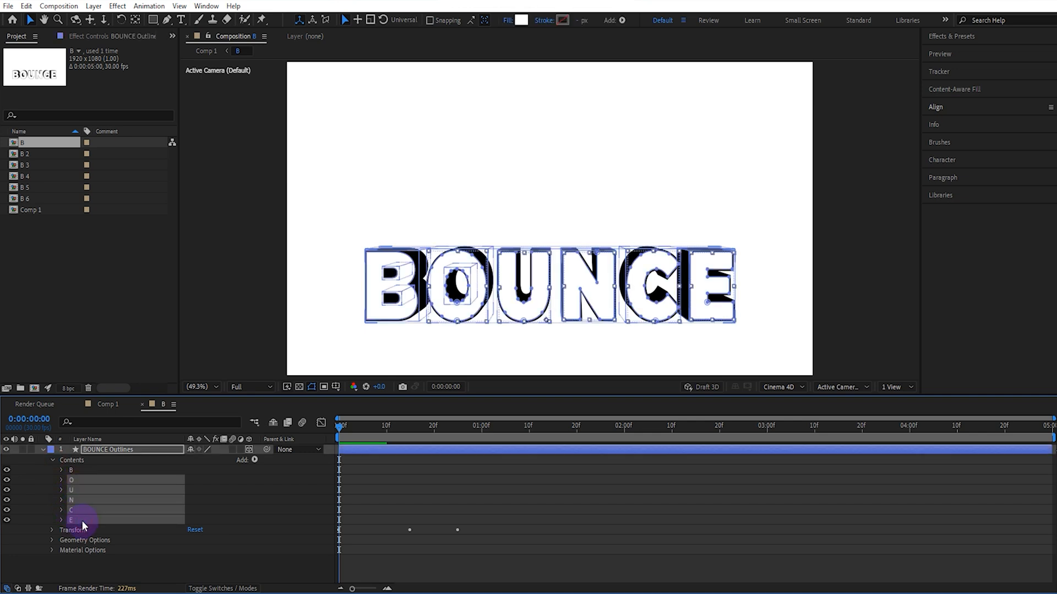
{"action": "left_click", "coordinate": [52, 449]}
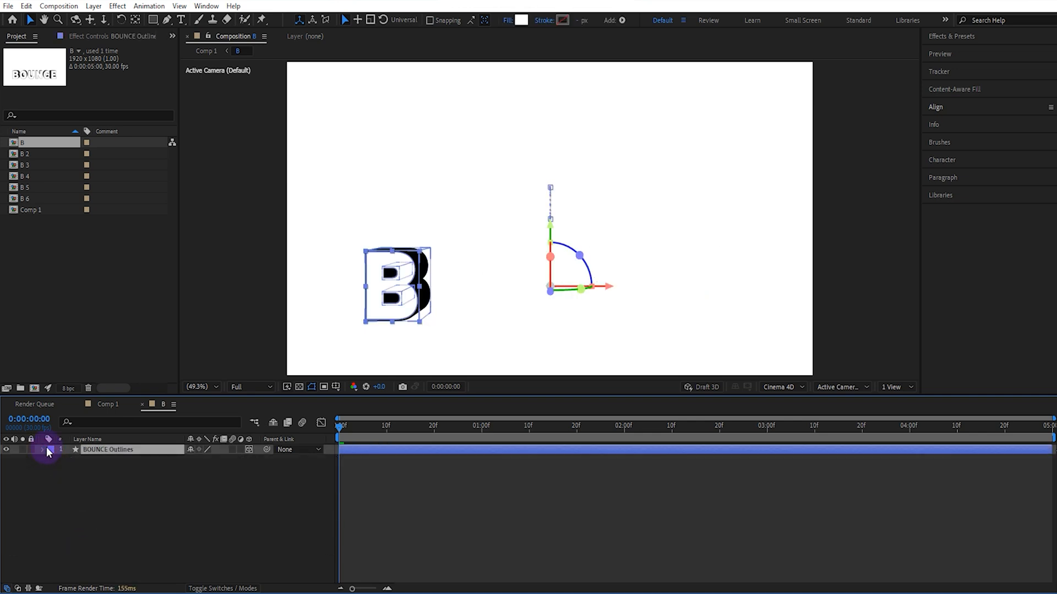
{"action": "left_click", "coordinate": [30, 154]}
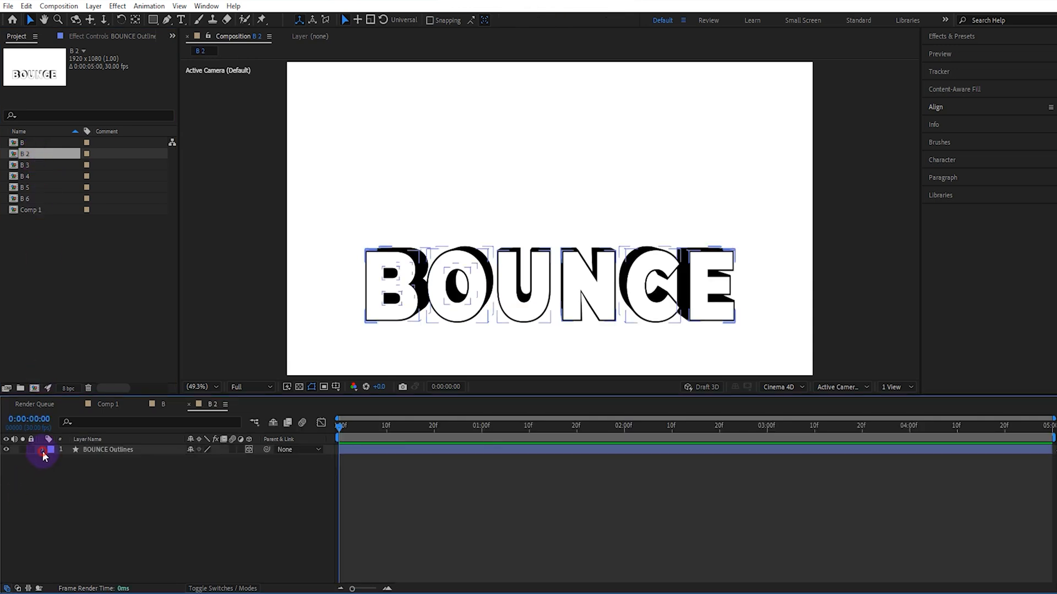
{"action": "left_click", "coordinate": [52, 450]}
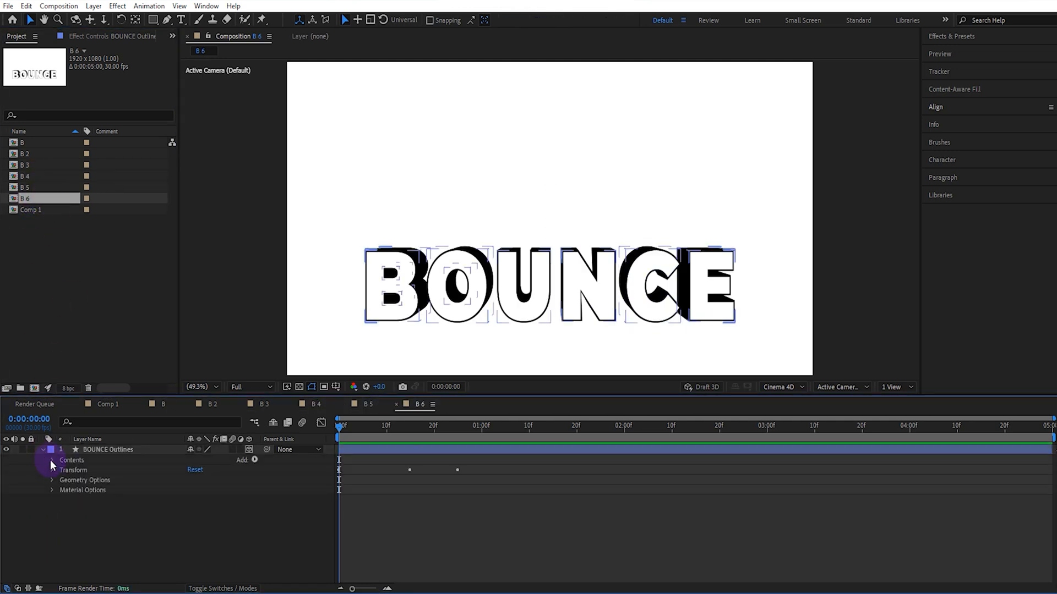
{"action": "left_click", "coordinate": [106, 403]}
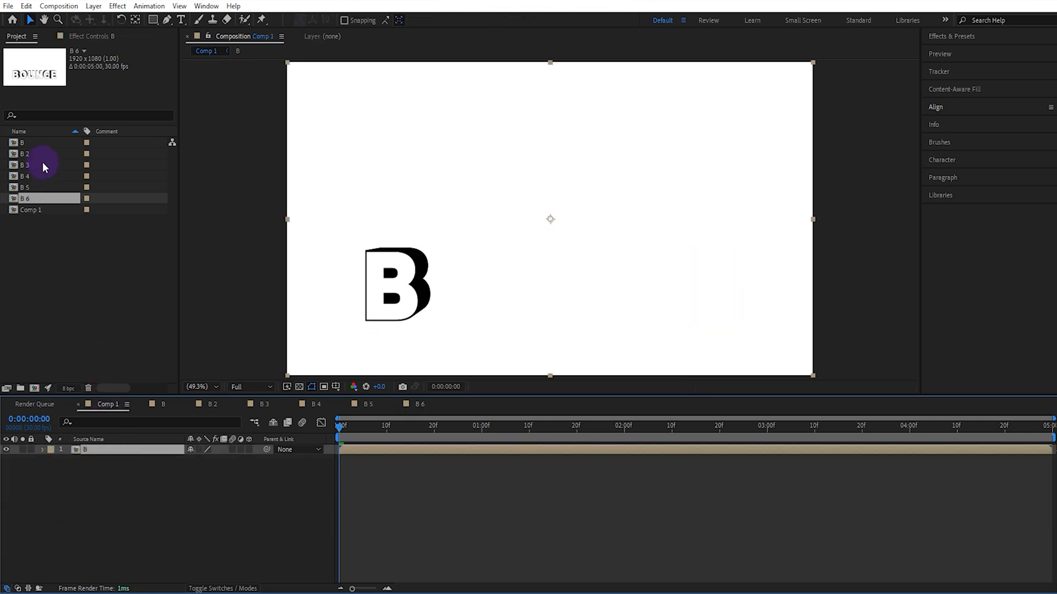
Place comps B 2 through B 6 into the Comp 1 timeline beside B.
{"action": "left_click", "coordinate": [25, 165]}
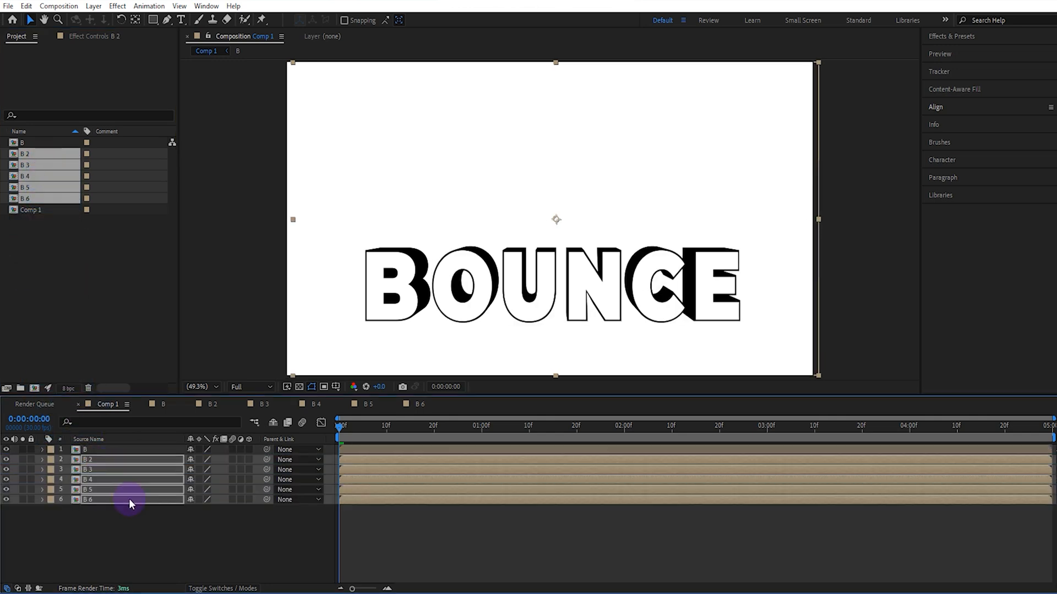
{"action": "left_click", "coordinate": [128, 499]}
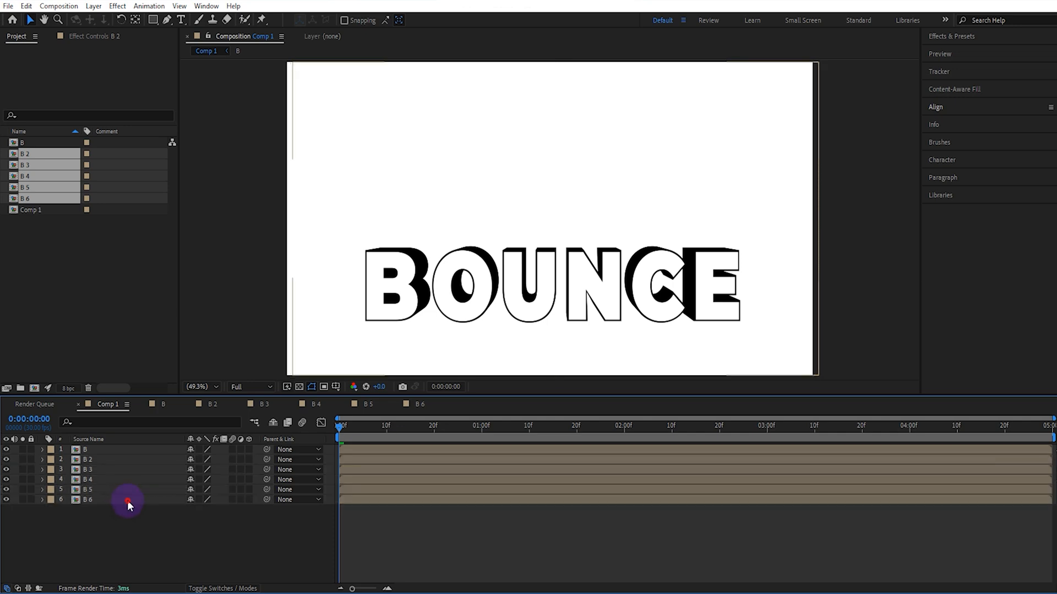
{"action": "left_click", "coordinate": [88, 500]}
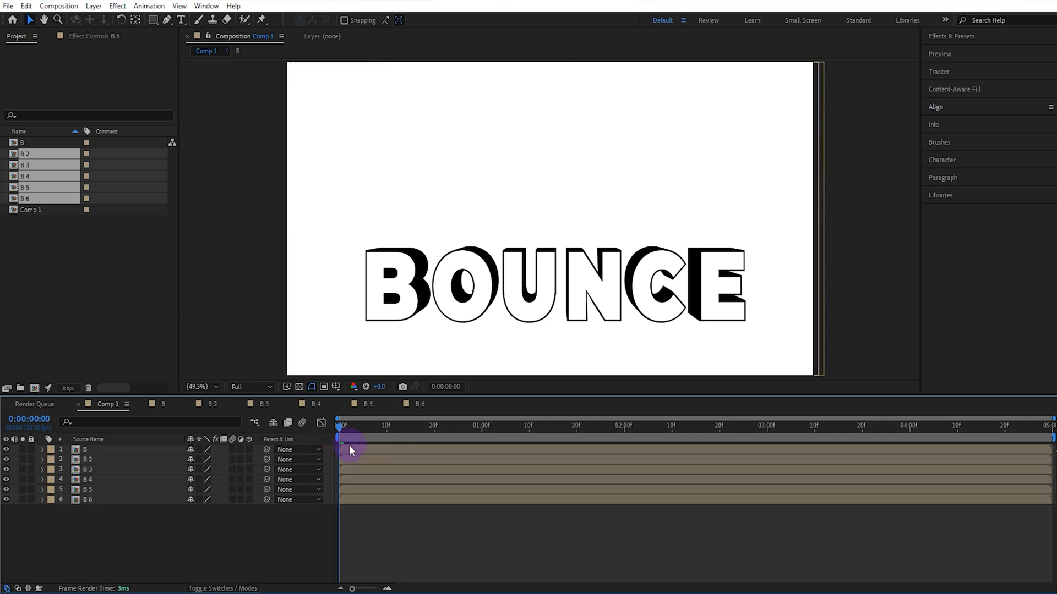
Offset the start times of layers B, B 2, B 3 and B 4 in sequence.
{"action": "left_click", "coordinate": [87, 450]}
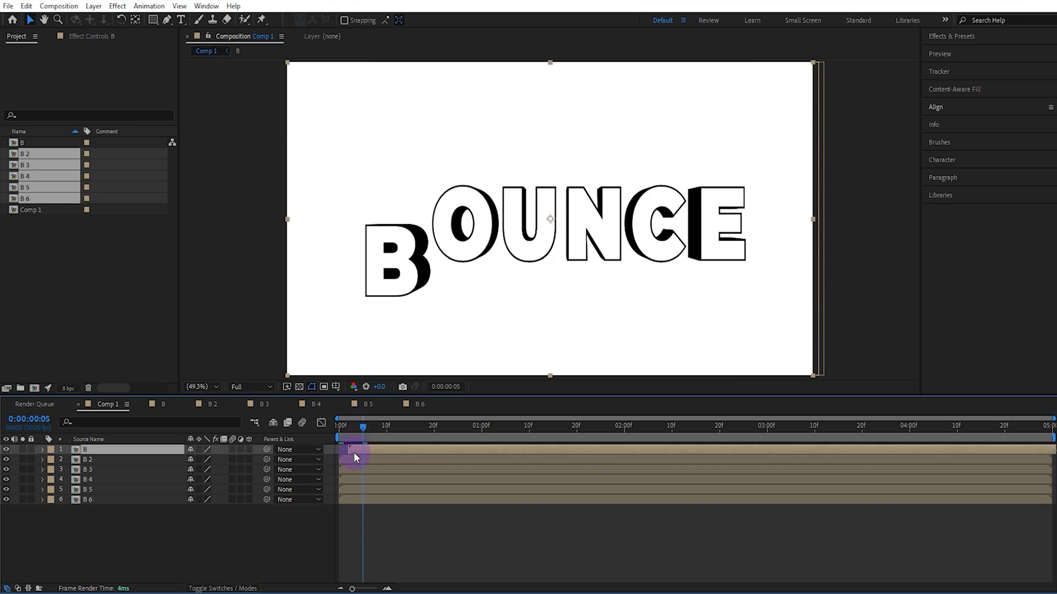
{"action": "left_click", "coordinate": [101, 460]}
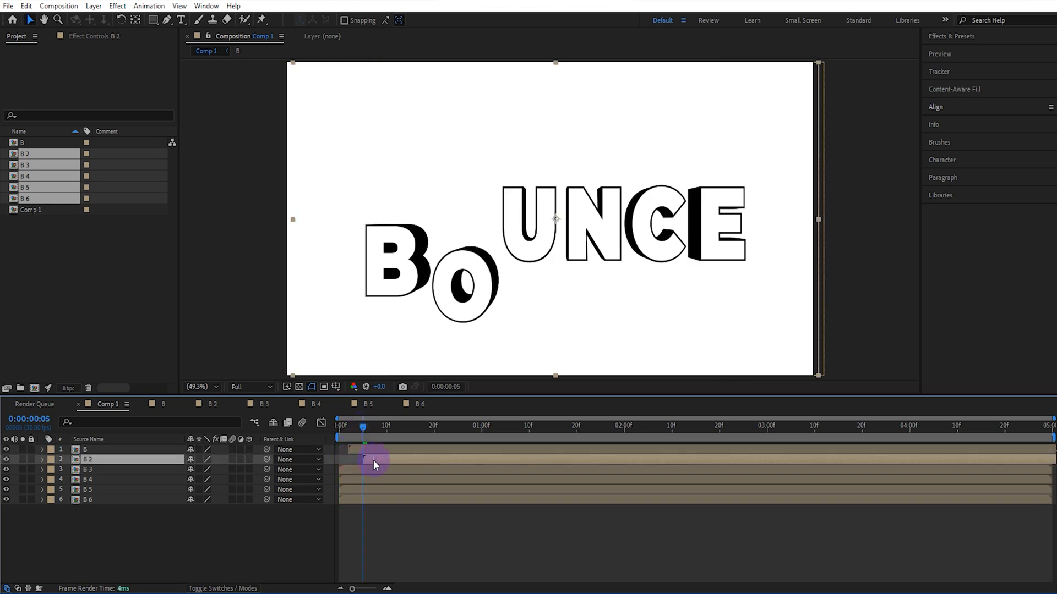
{"action": "left_click", "coordinate": [88, 469]}
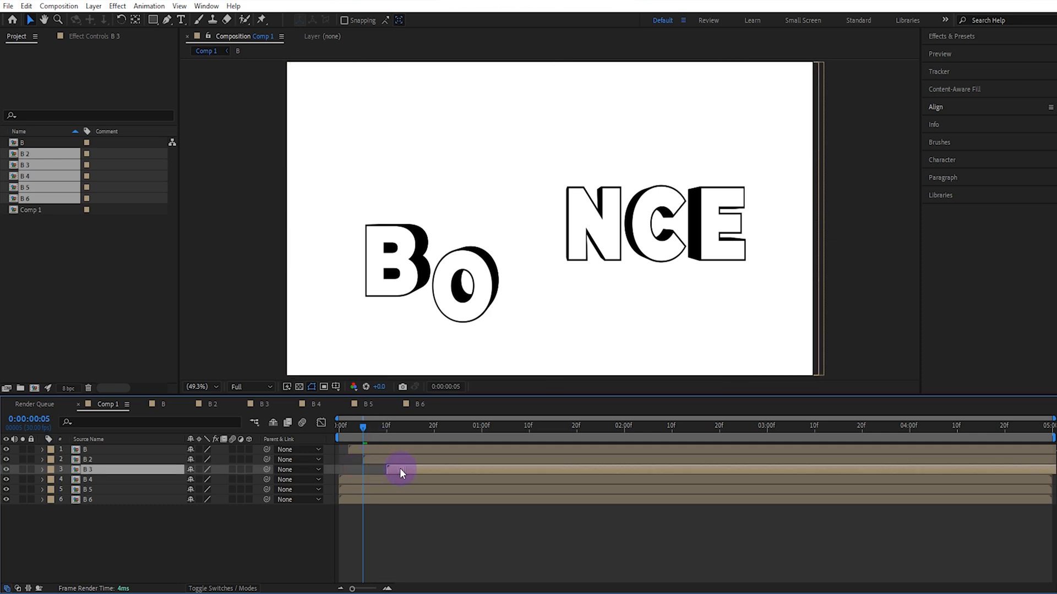
{"action": "left_click", "coordinate": [88, 479]}
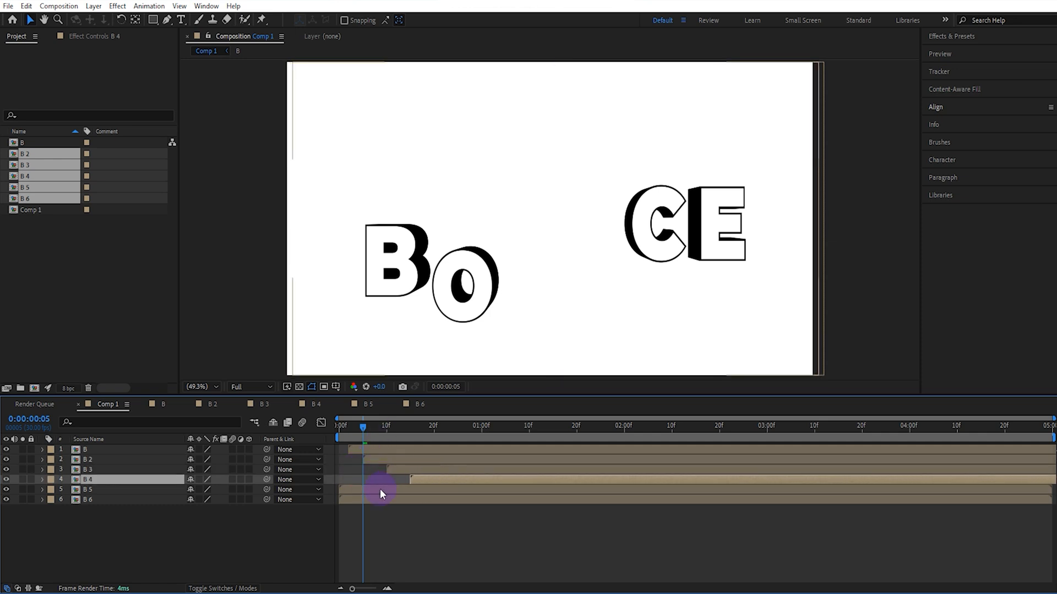